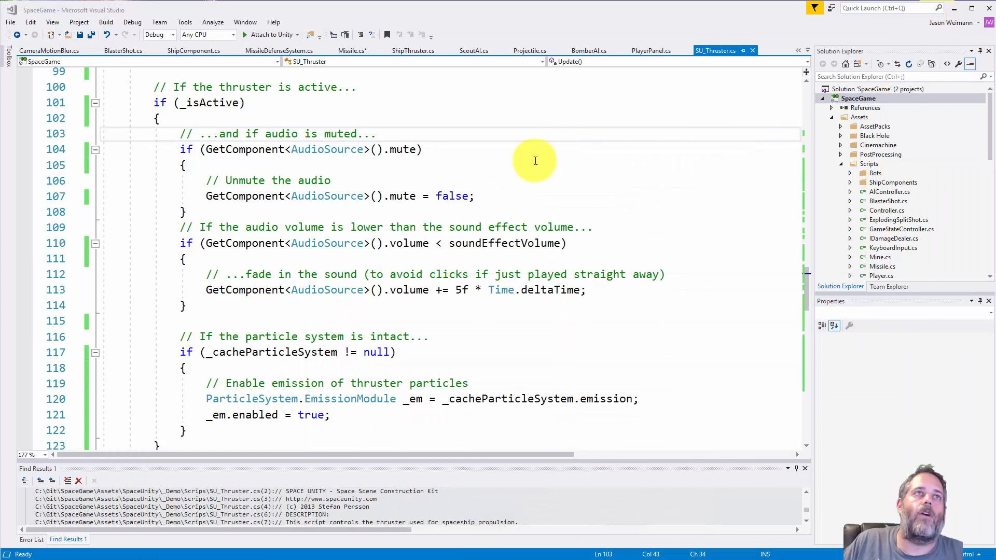
mouse_move(517, 207)
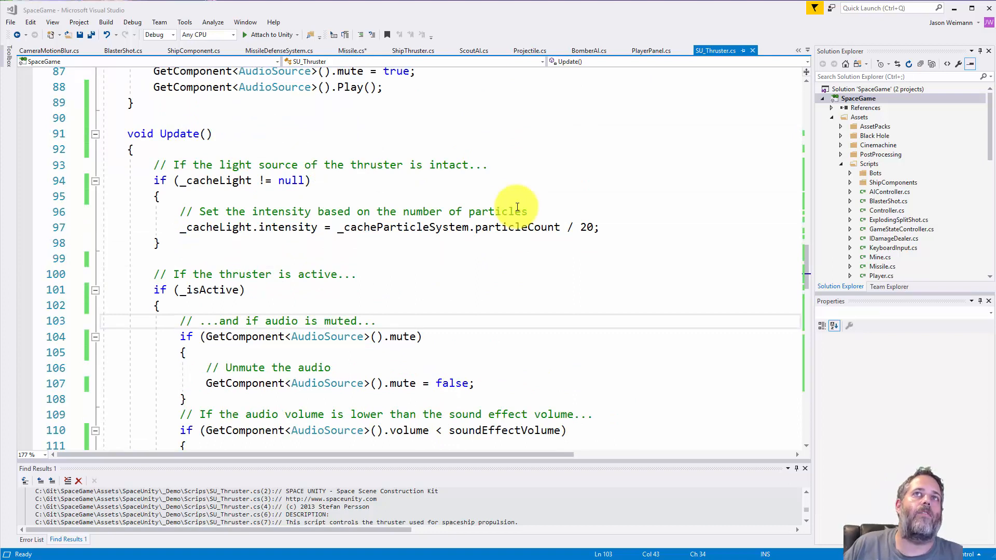
mouse_move(664, 118)
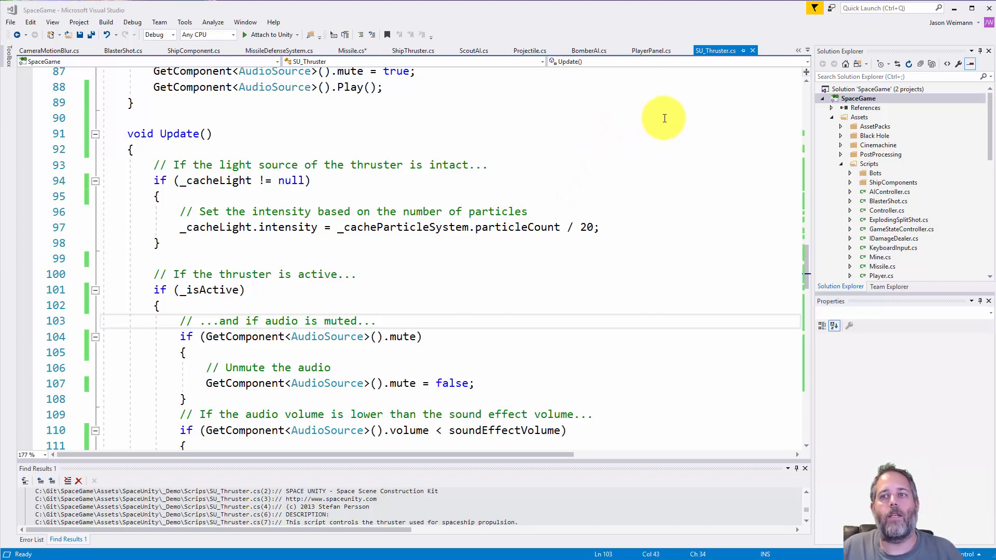
mouse_move(416, 168)
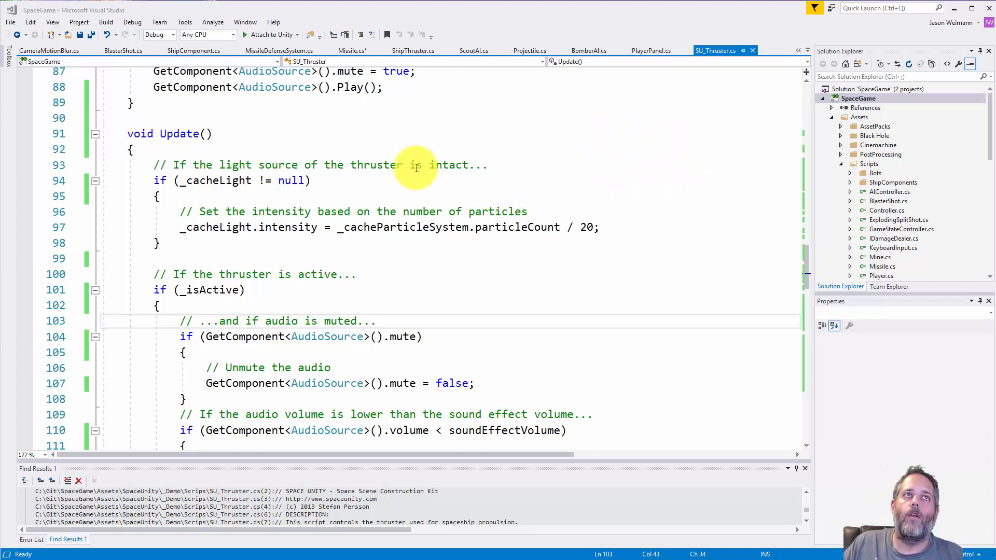
mouse_move(336, 153)
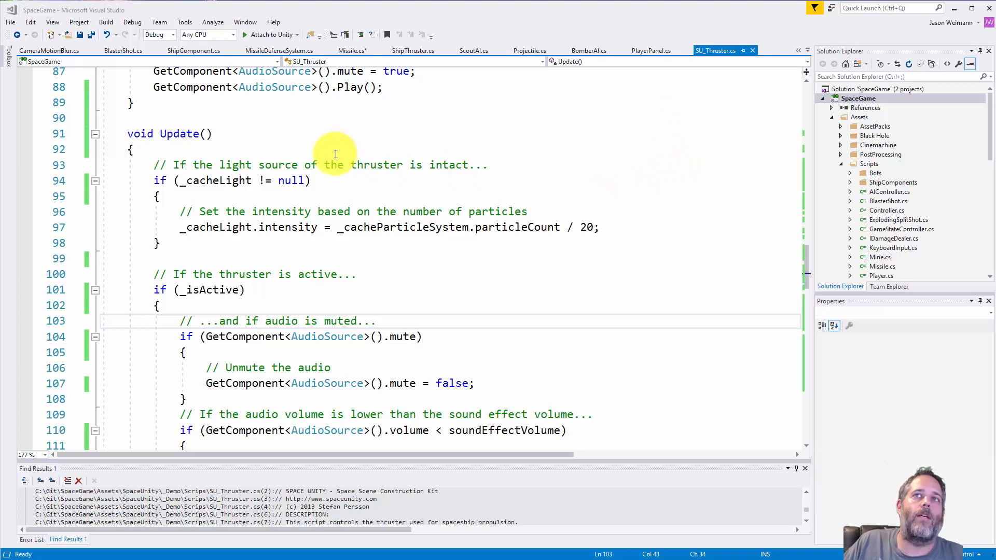
mouse_move(200, 180)
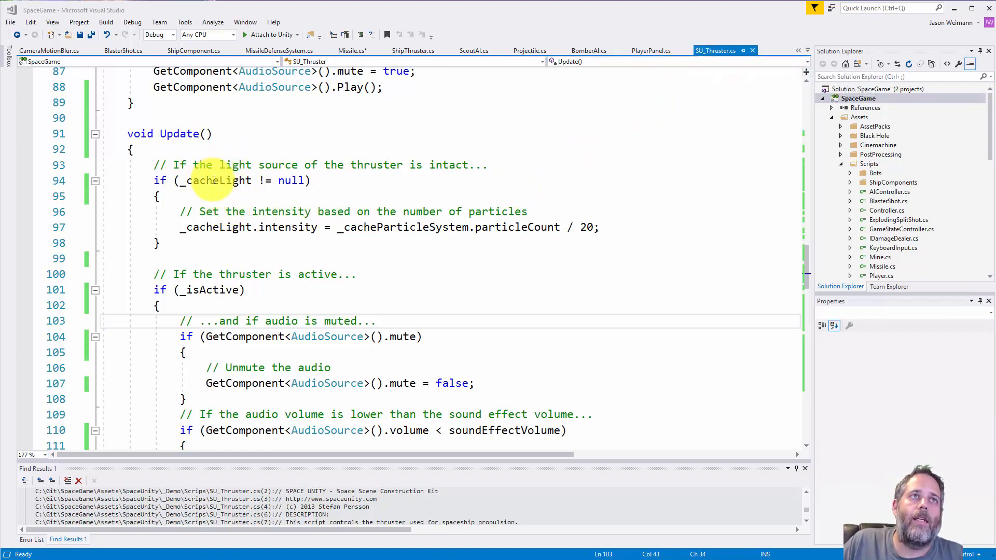
Step: Scroll down through FixedUpdate's force logic to reach the Update method
scroll(down, 3)
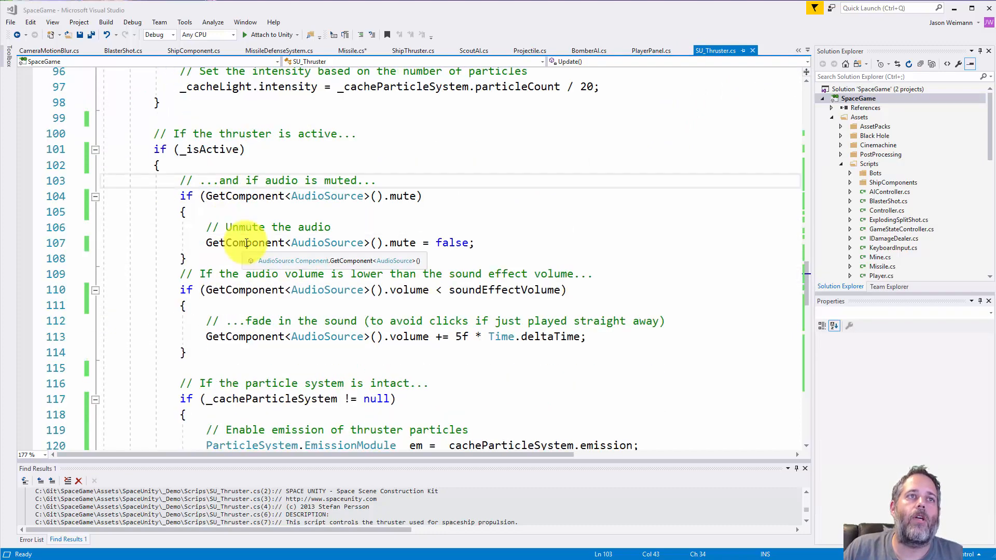
scroll(down, 3)
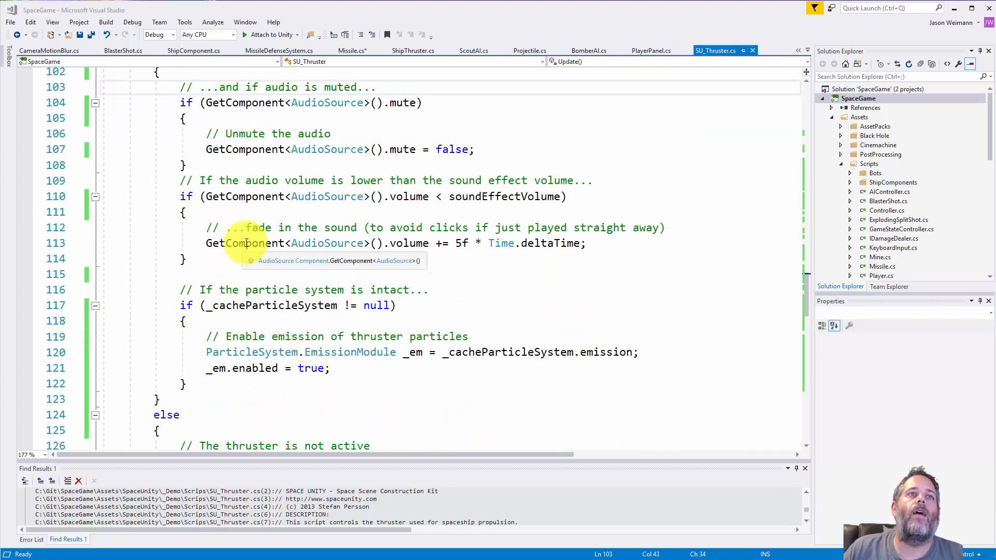
scroll(down, 3)
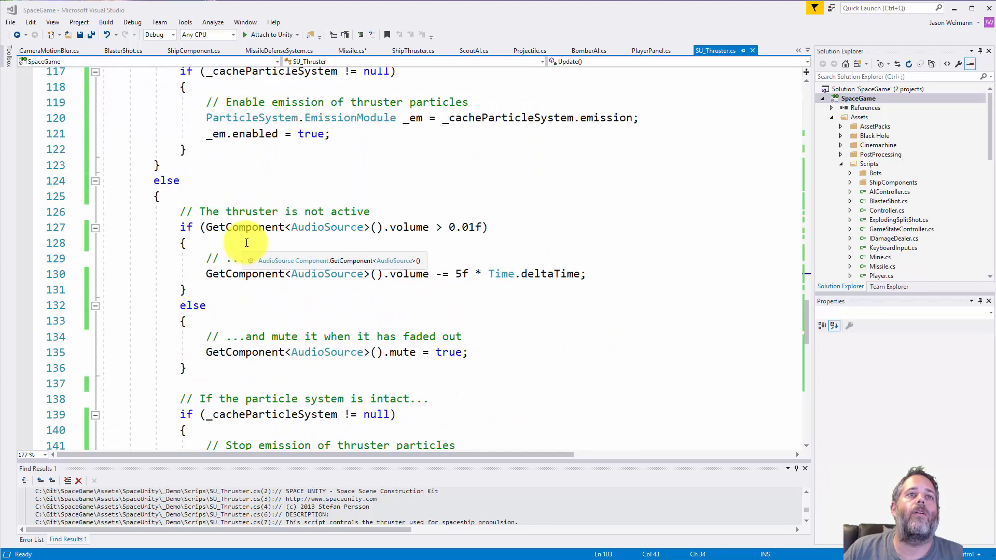
scroll(down, 3)
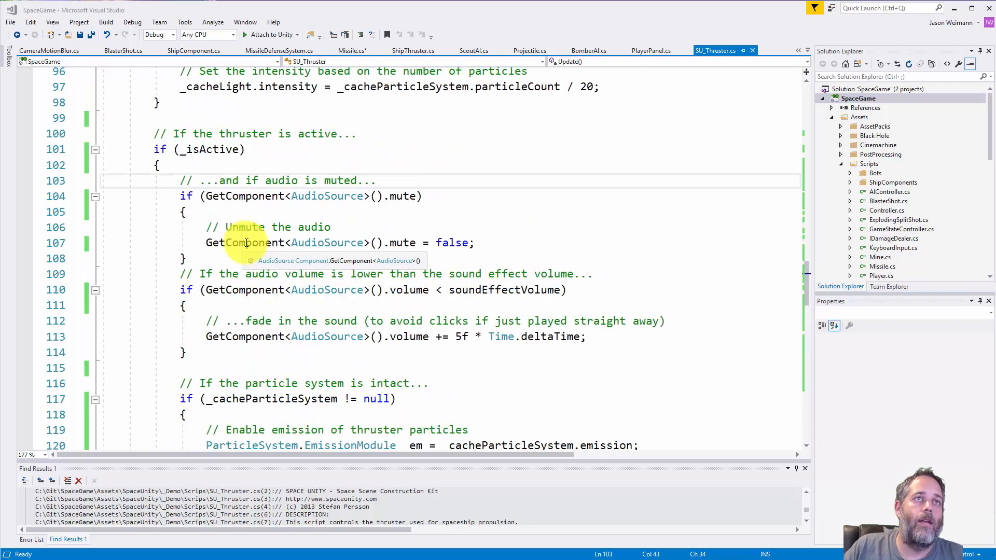
mouse_move(483, 136)
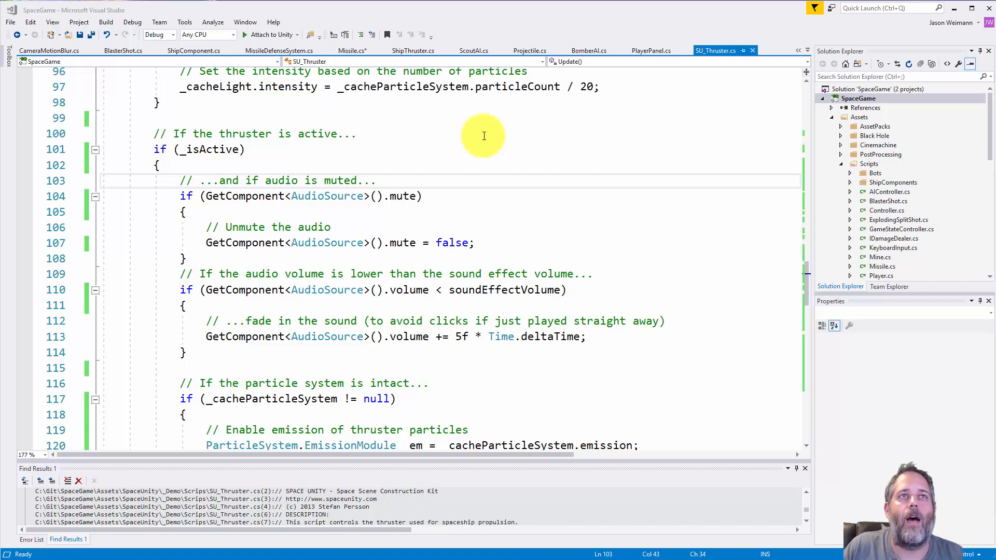
mouse_move(404, 291)
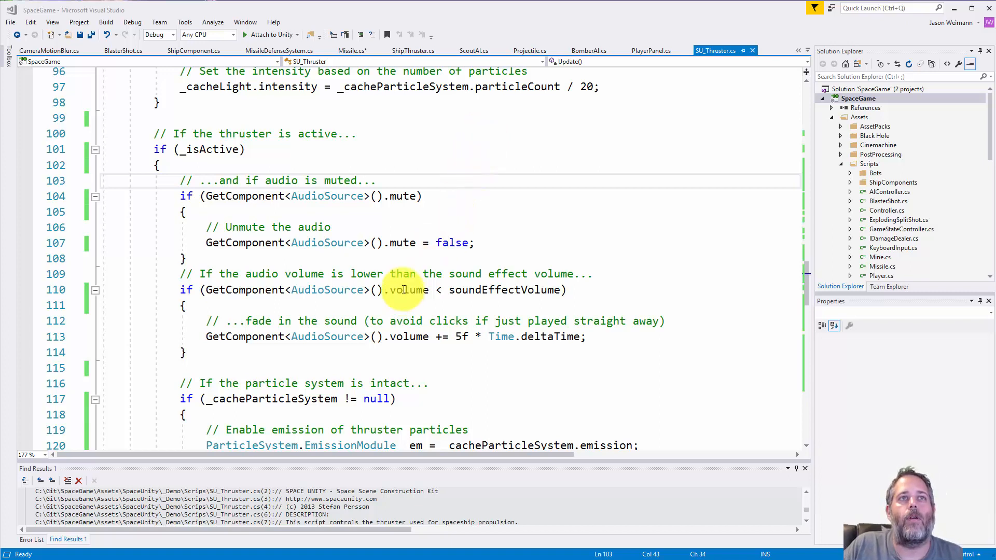
scroll(down, 3)
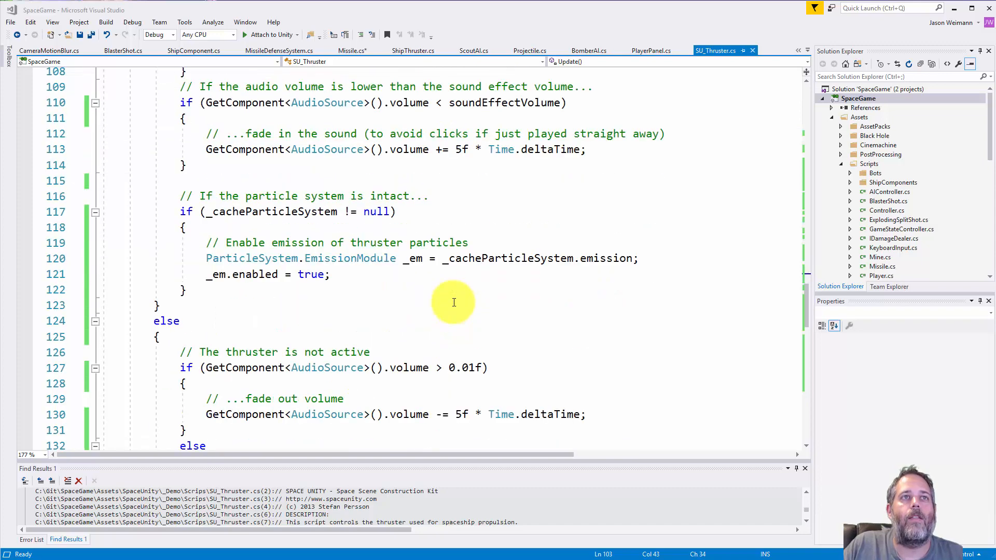
scroll(down, 3)
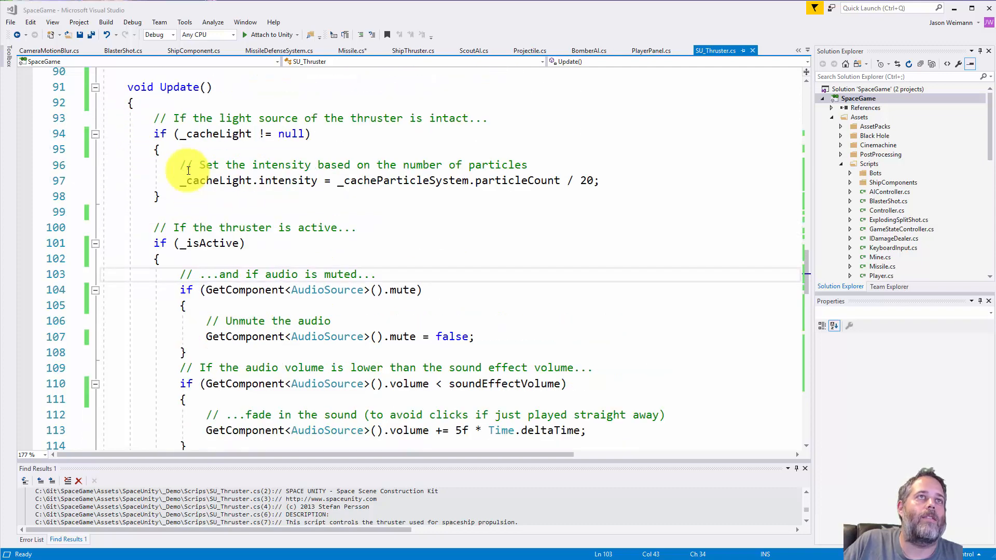
Step: Collapse and re-expand Update, then select the _cacheLight light-source block for extraction
click(96, 87)
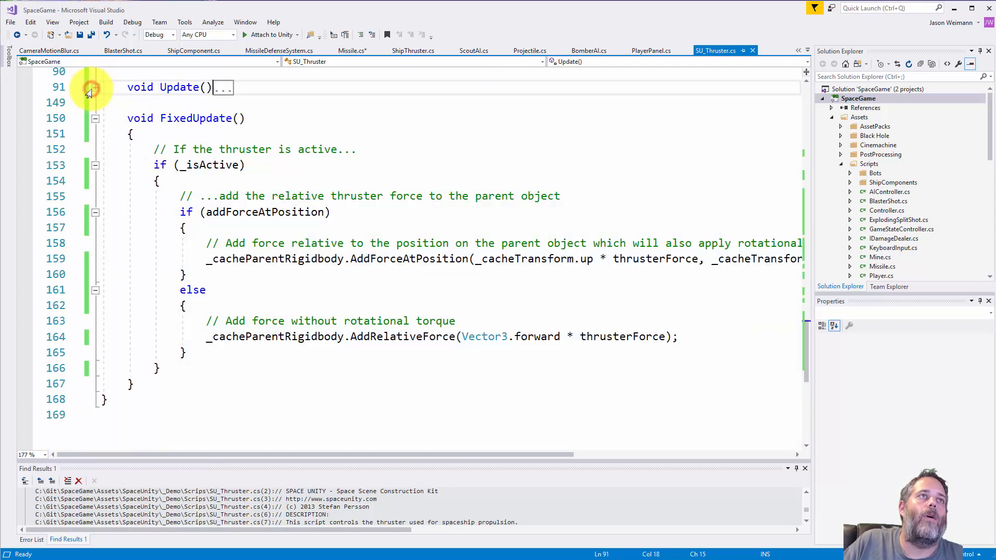
click(95, 87)
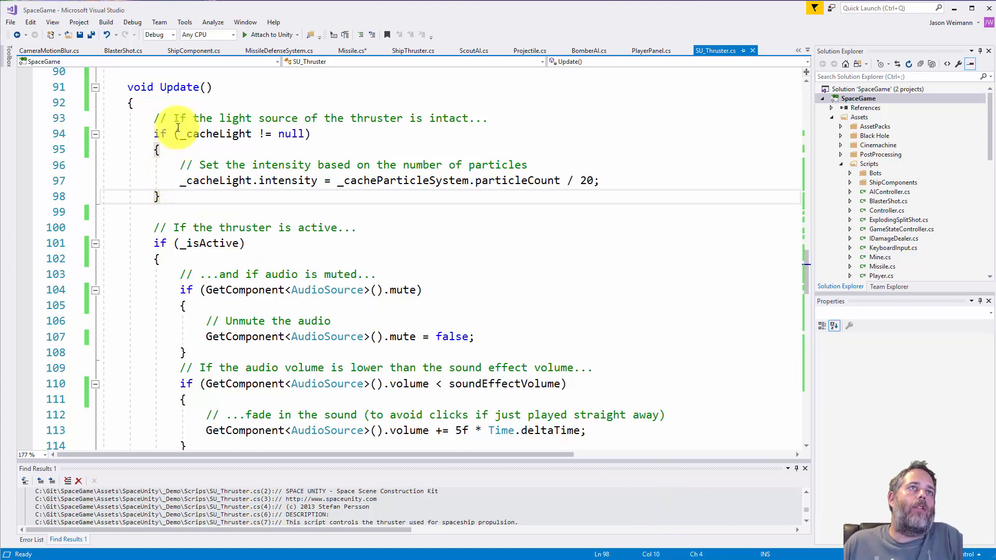
click(153, 119)
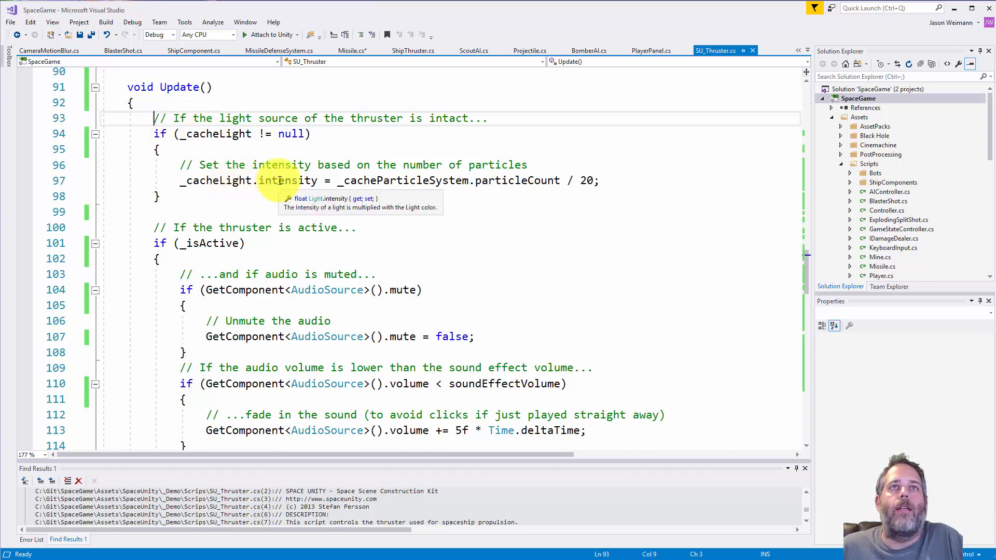
mouse_move(249, 243)
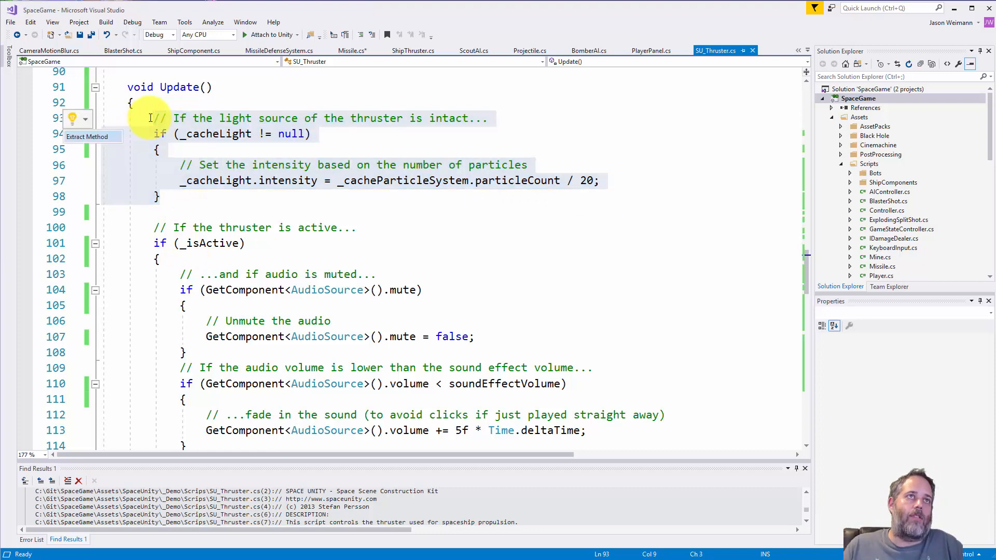
Step: Extract the light-source block into a new method named AdjustLi... and go to its comment
click(87, 137)
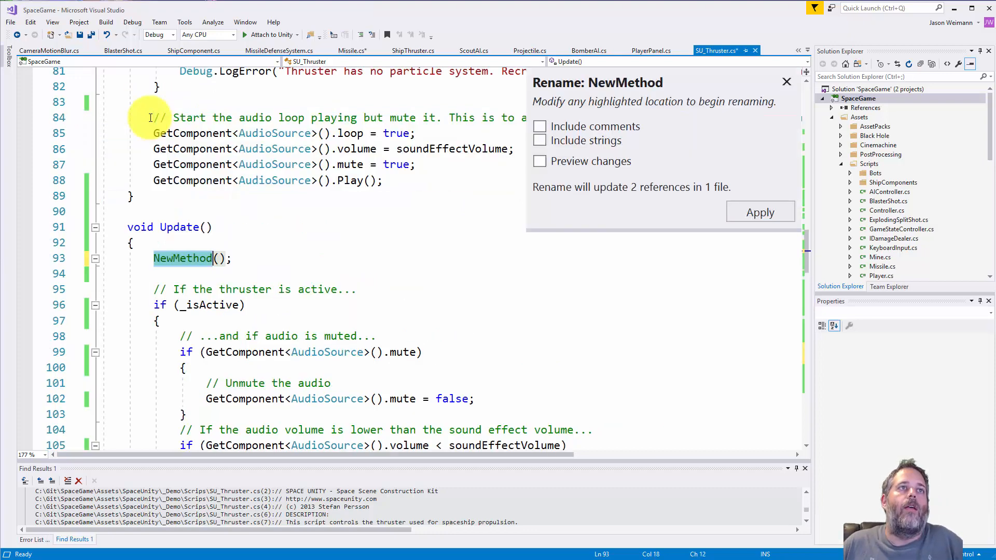
mouse_move(330, 204)
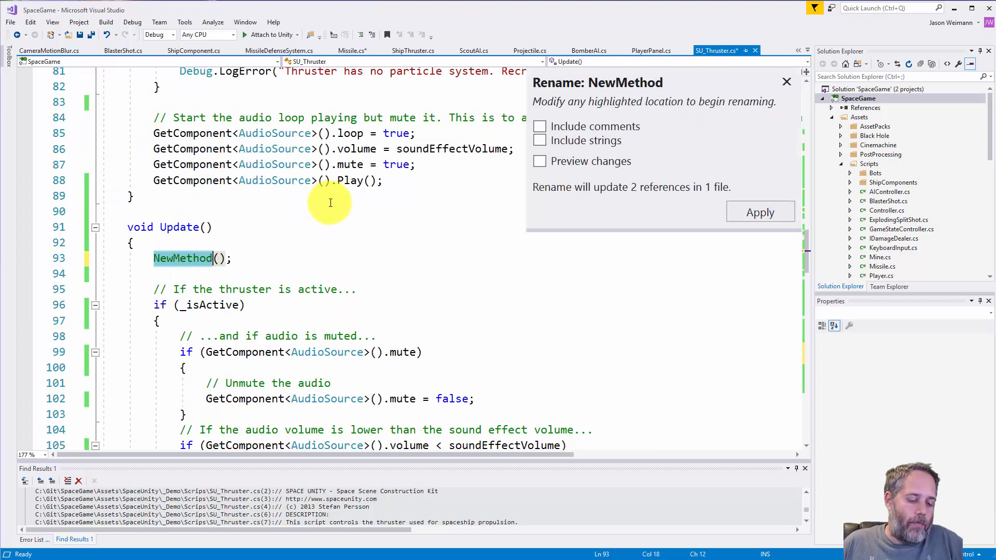
text(AdjustLightForParticleS();)
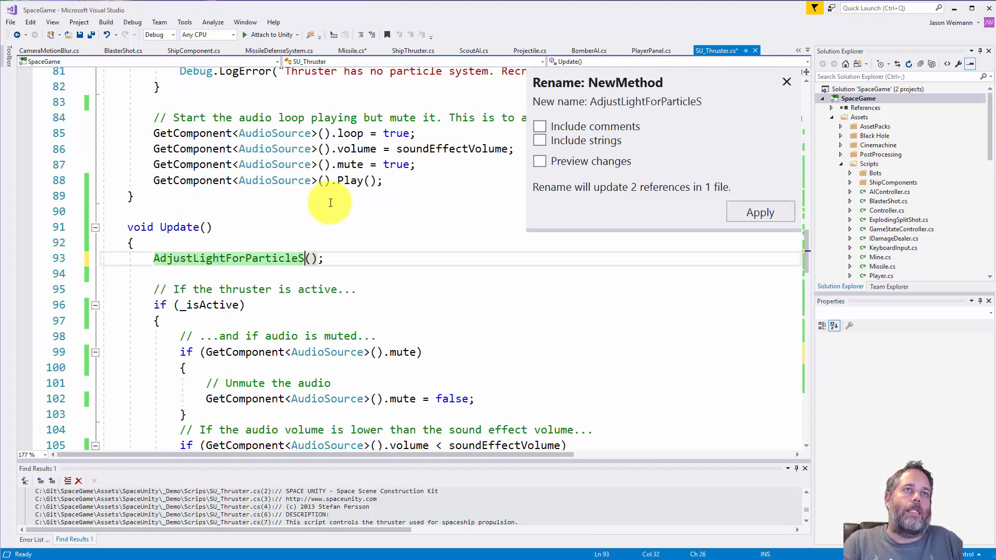
click(760, 212)
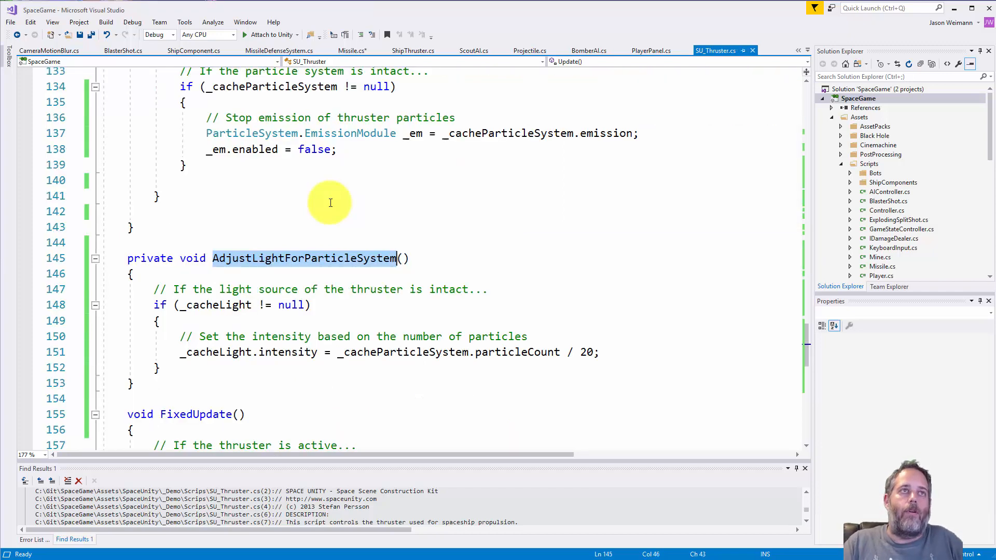
click(400, 289)
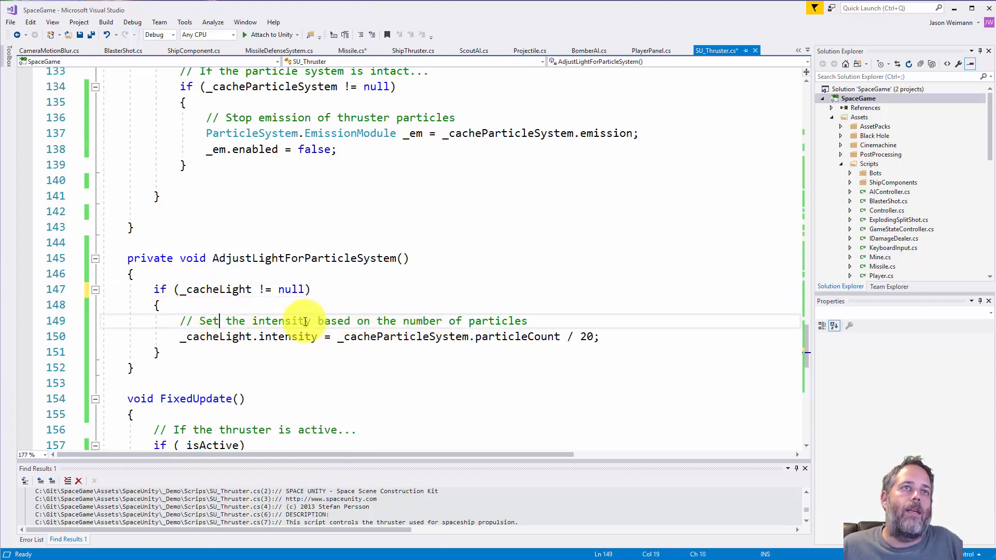
mouse_move(494, 321)
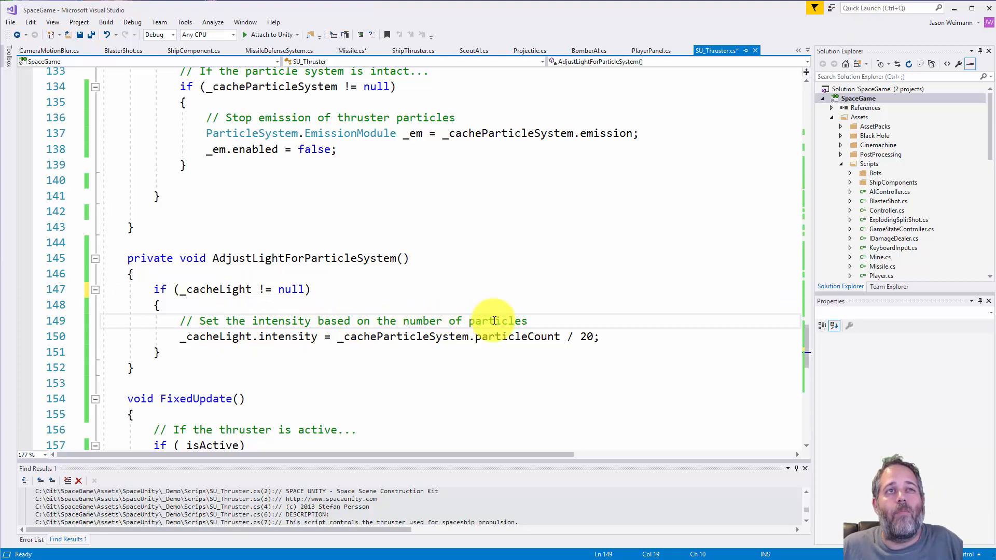
mouse_move(303, 257)
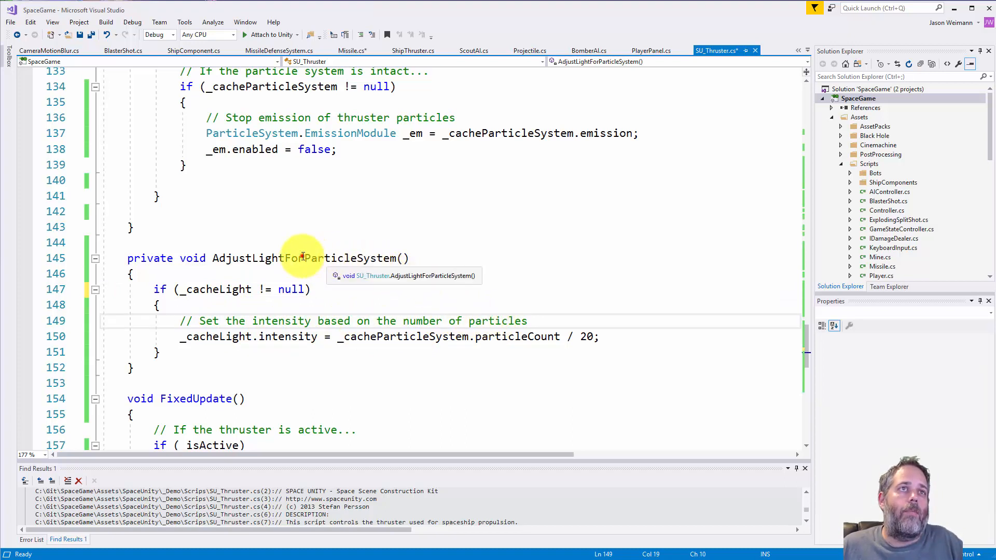
Step: Rename the extracted method to AdjustLightIntensityForNumberOfParticles, dropping 'System'
click(303, 258)
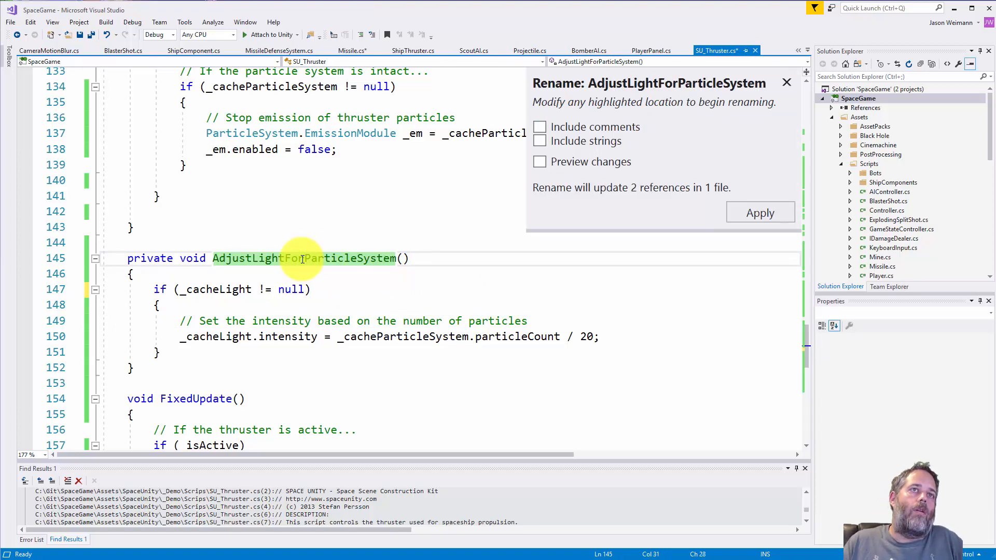
text(NumberOf)
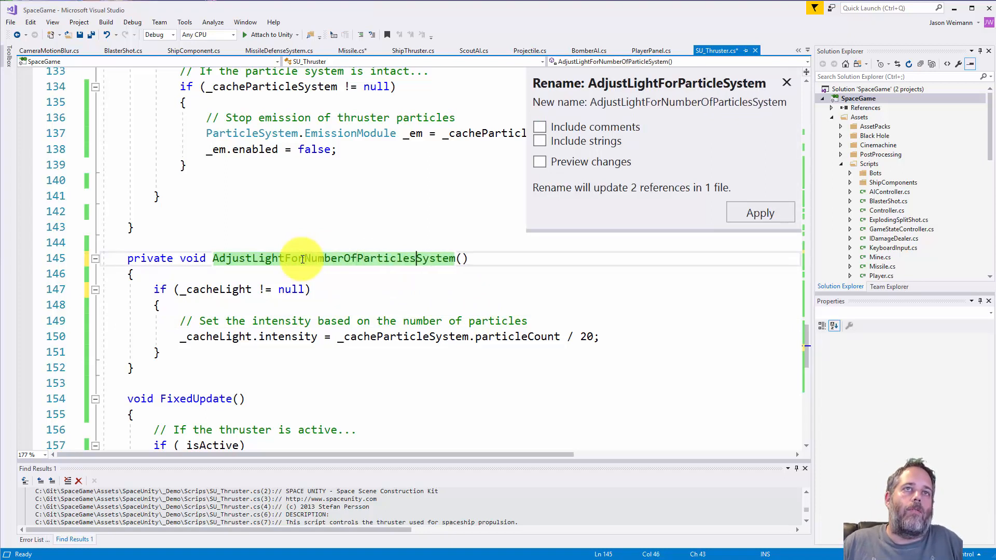
key(BackSpace)
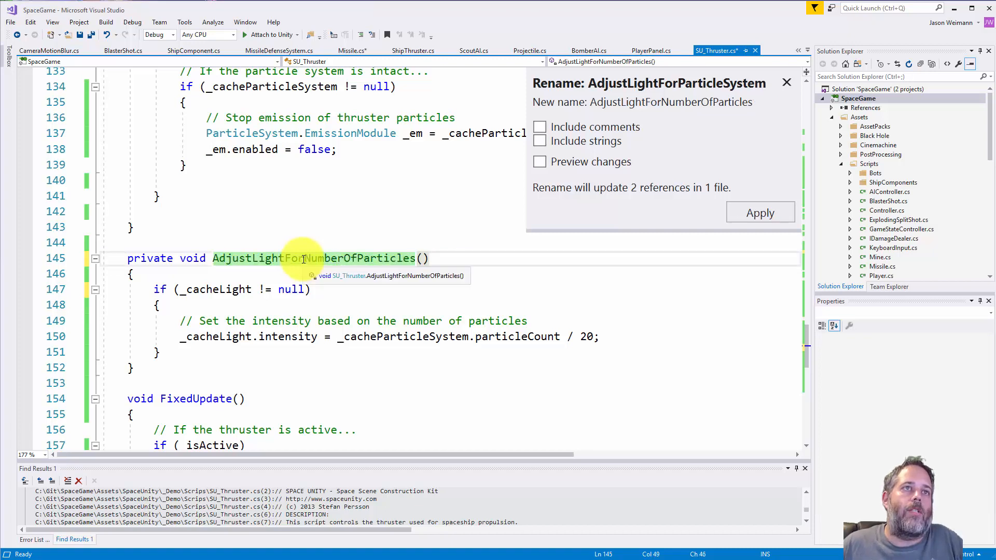
text(It)
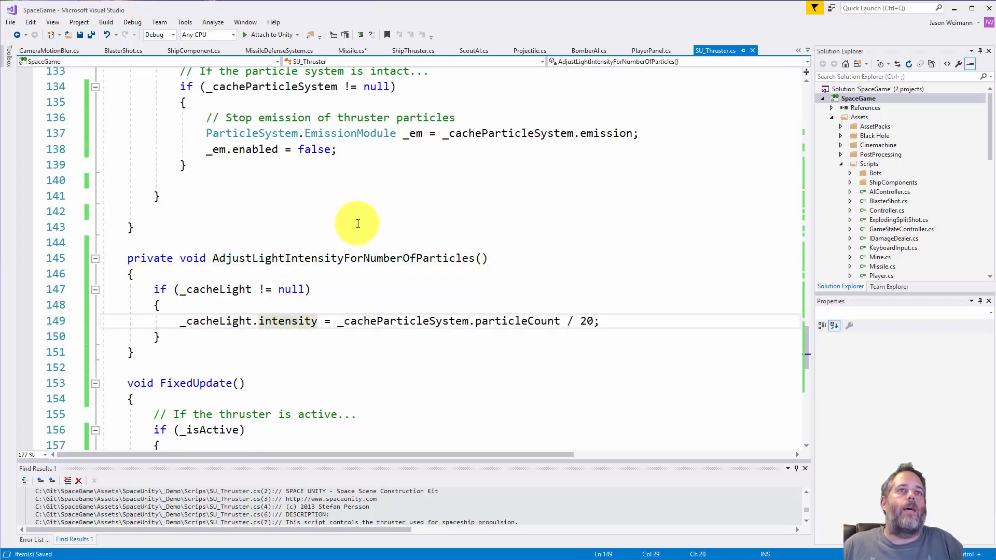
Step: Select the body of the if (_isActive) branch and extract it into a new method
double_click(359, 259)
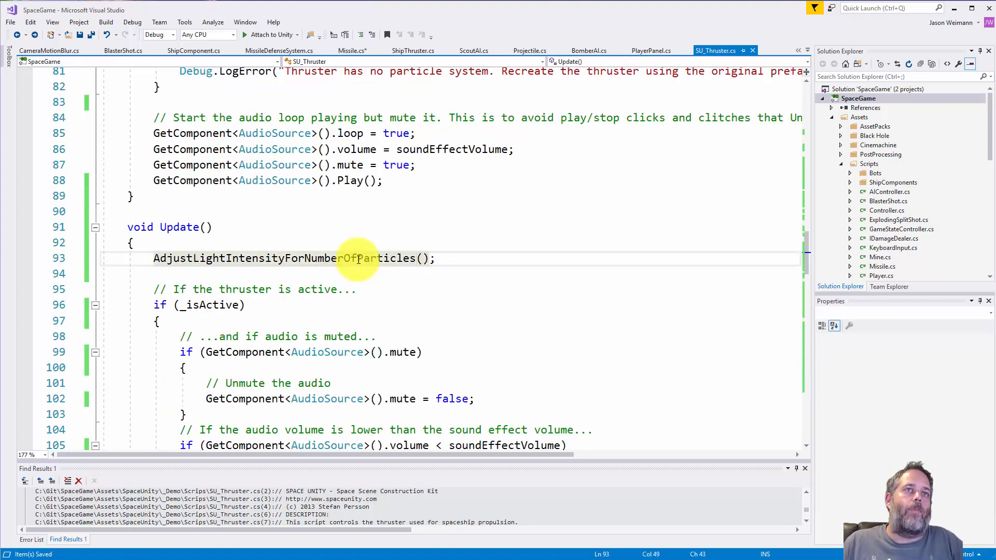
mouse_move(313, 276)
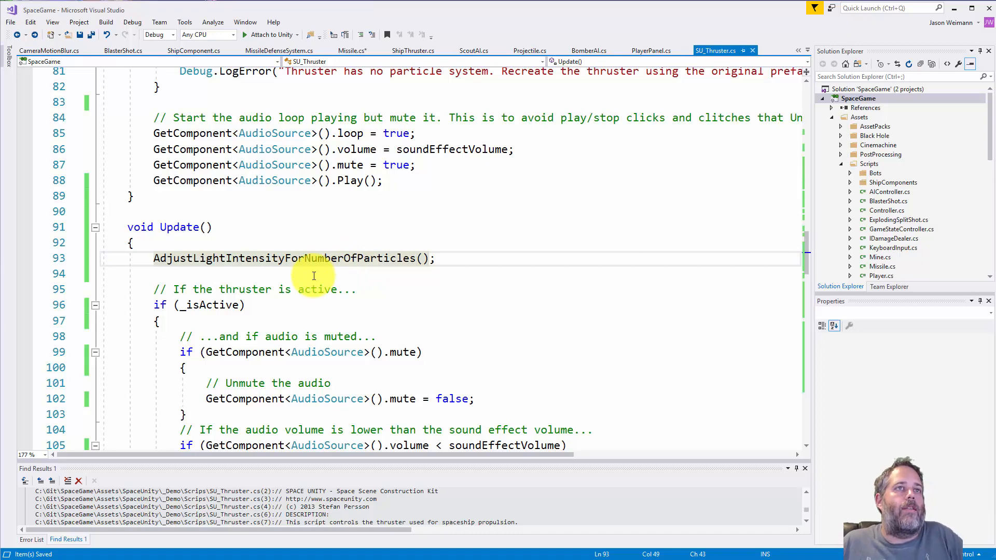
scroll(down, 3)
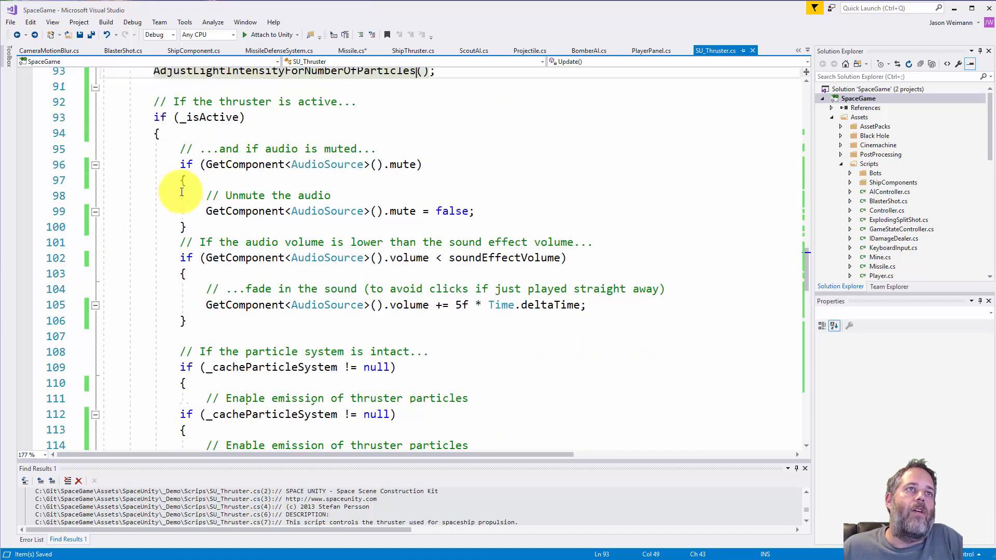
scroll(down, 3)
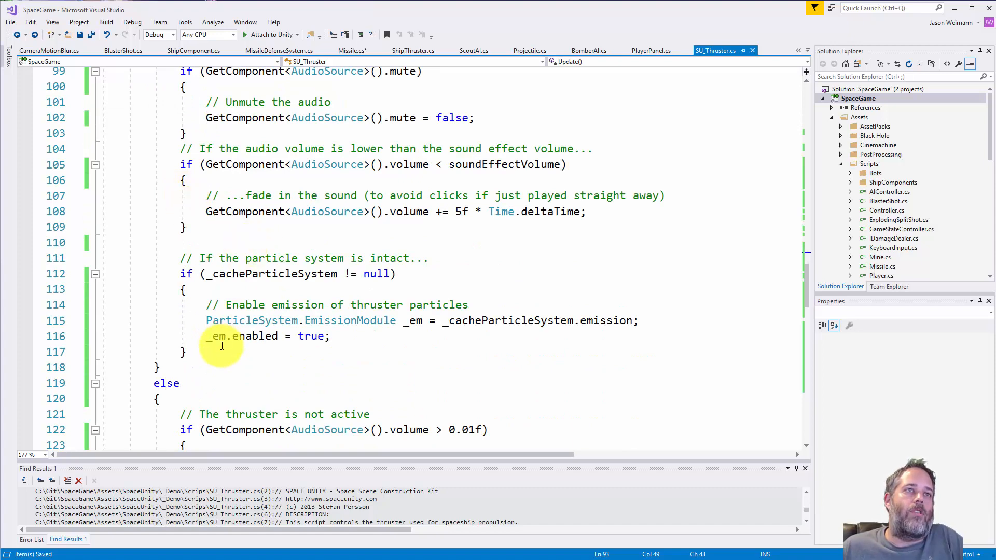
scroll(up, 3)
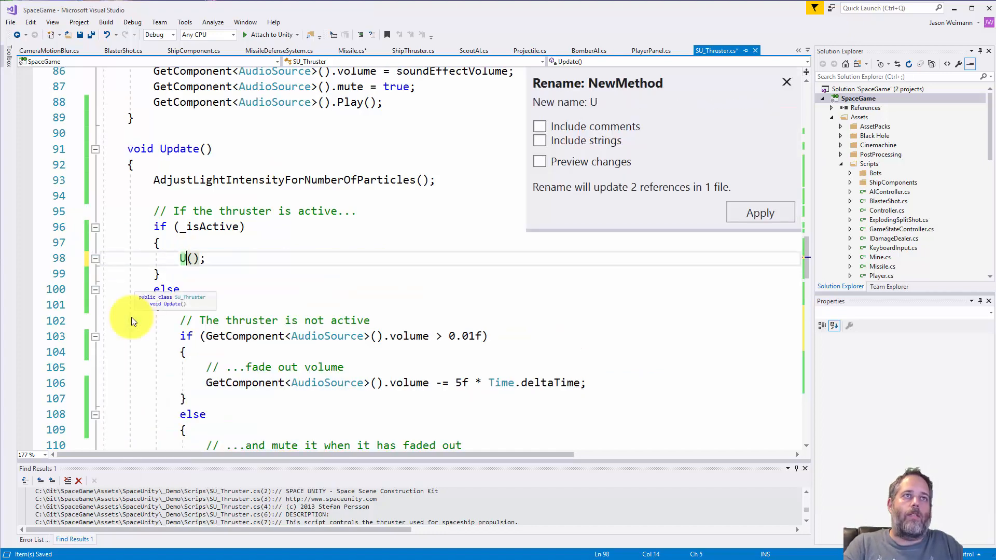
Step: Name the extracted method UpdateActiveThruster and jump to its definition
text(pdateActiveTrh)
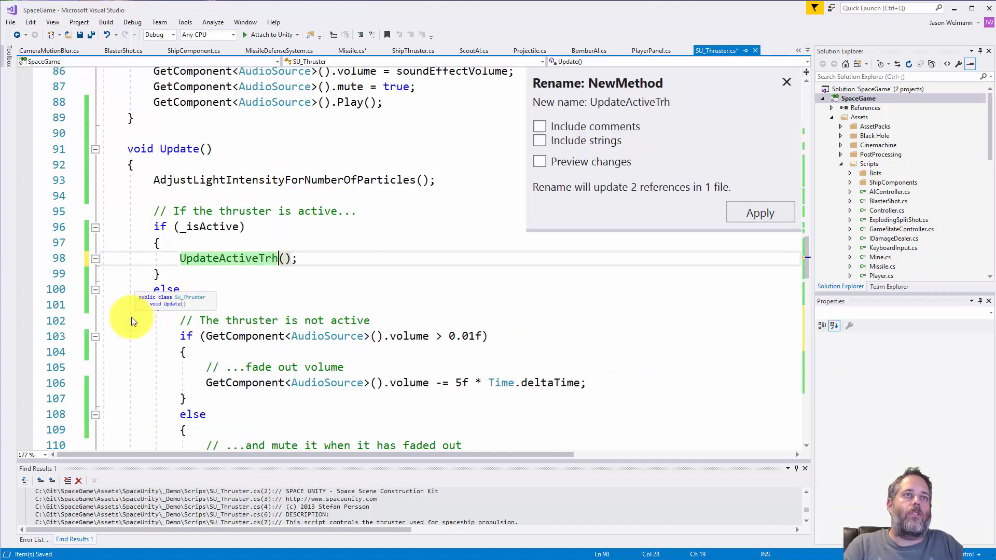
text(uster)
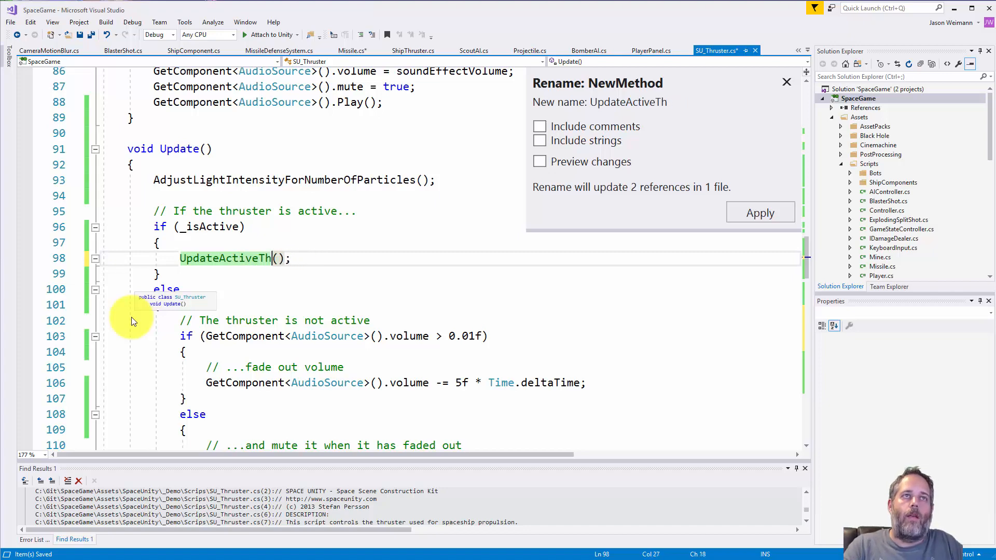
click(760, 212)
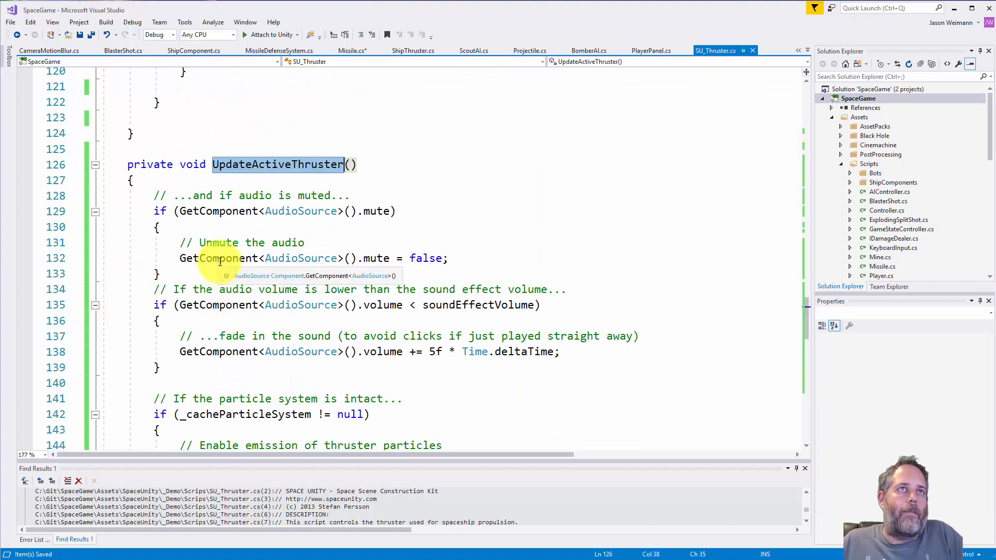
Step: Scroll to the unmute, volume fade-in and particle logic inside UpdateActiveThruster
scroll(down, 3)
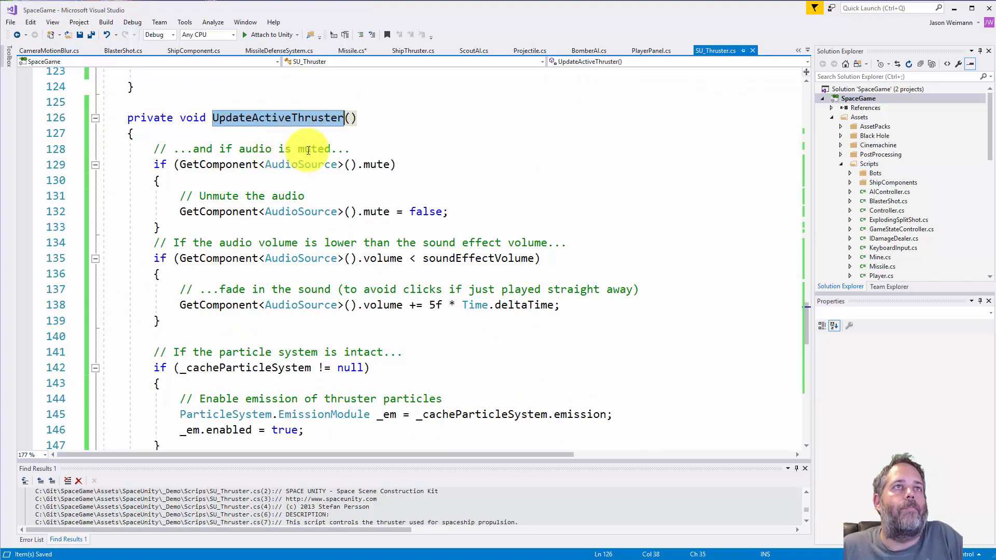
mouse_move(371, 164)
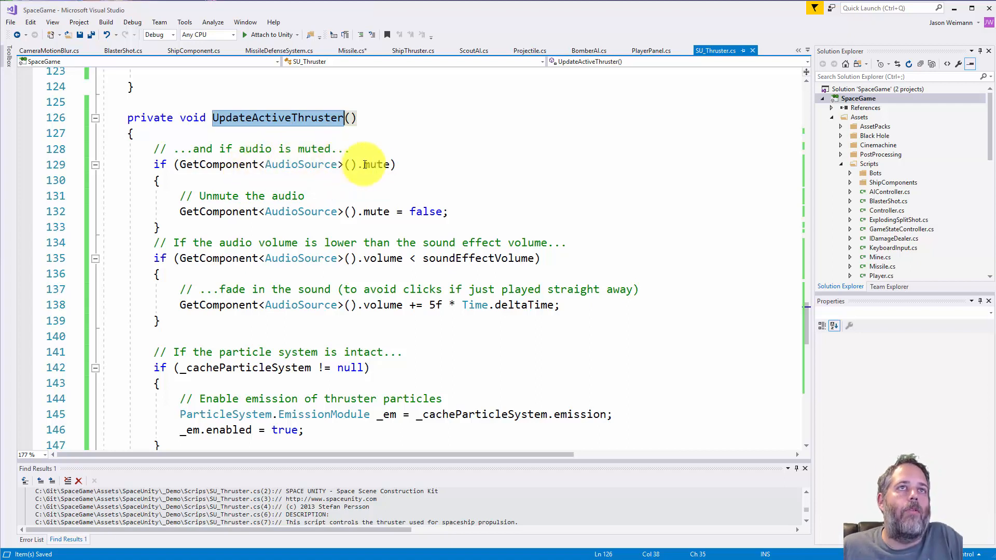
mouse_move(385, 201)
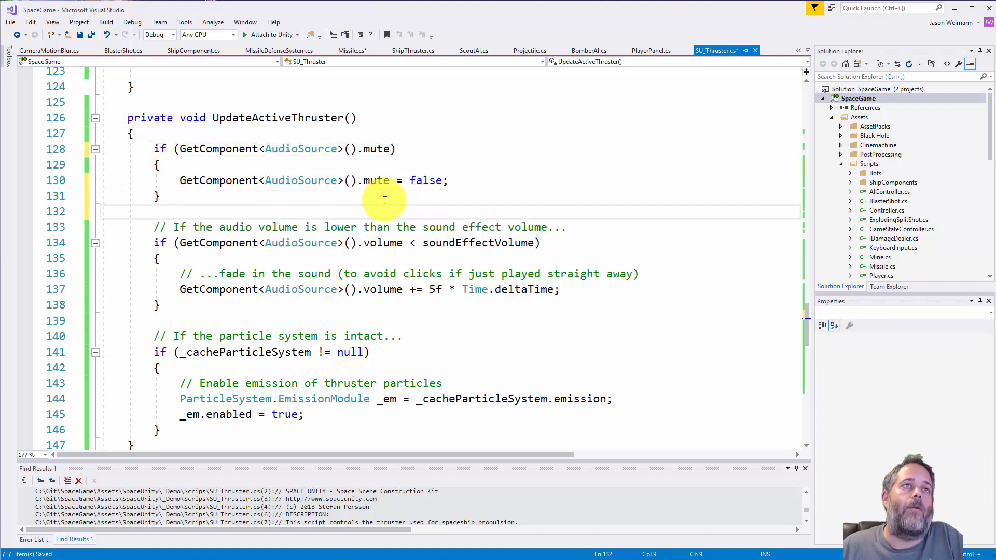
mouse_move(378, 149)
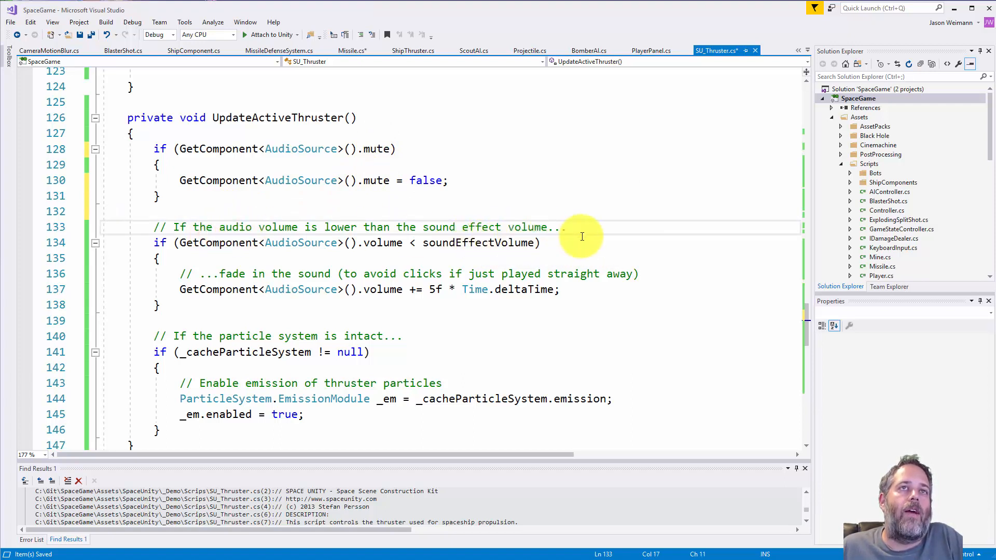
mouse_move(353, 249)
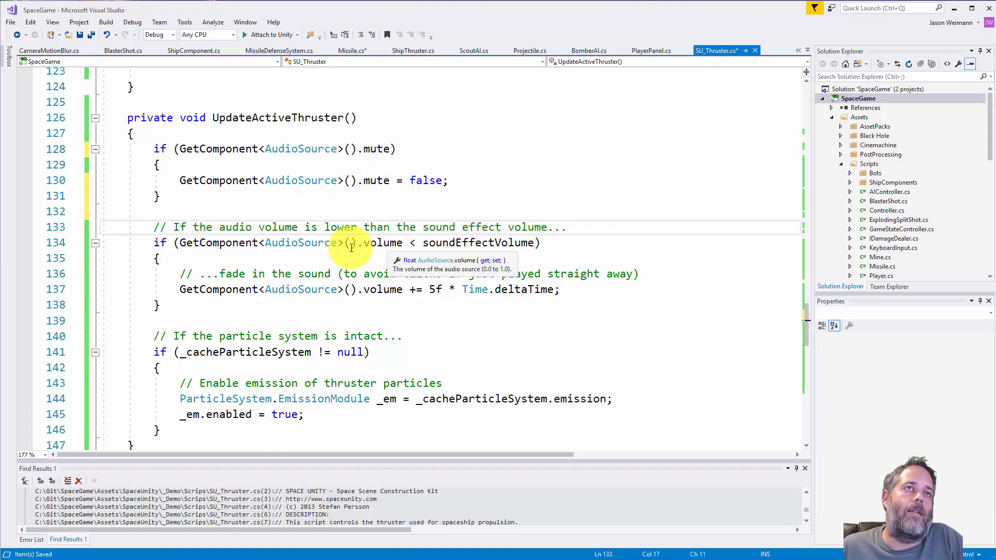
mouse_move(485, 243)
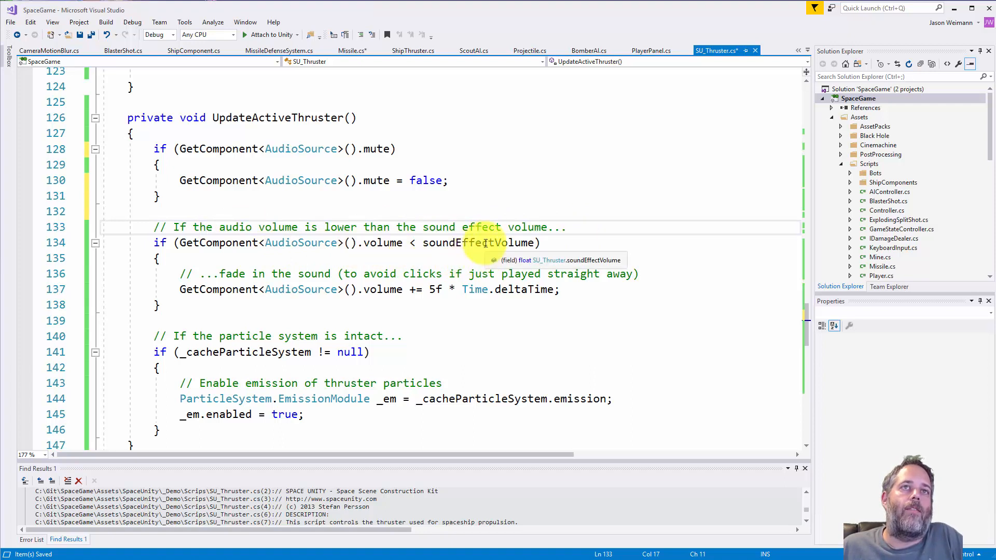
mouse_move(403, 298)
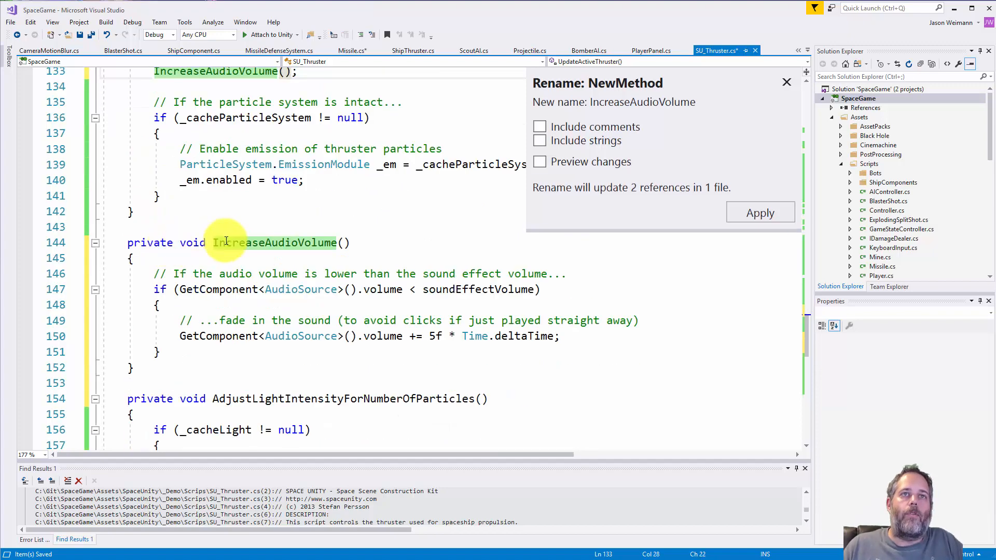
Step: Name the fade-in method IncreaseAudioVolumeToSoundEffectVolume and move the unmute check into it
text(ToSoundE)
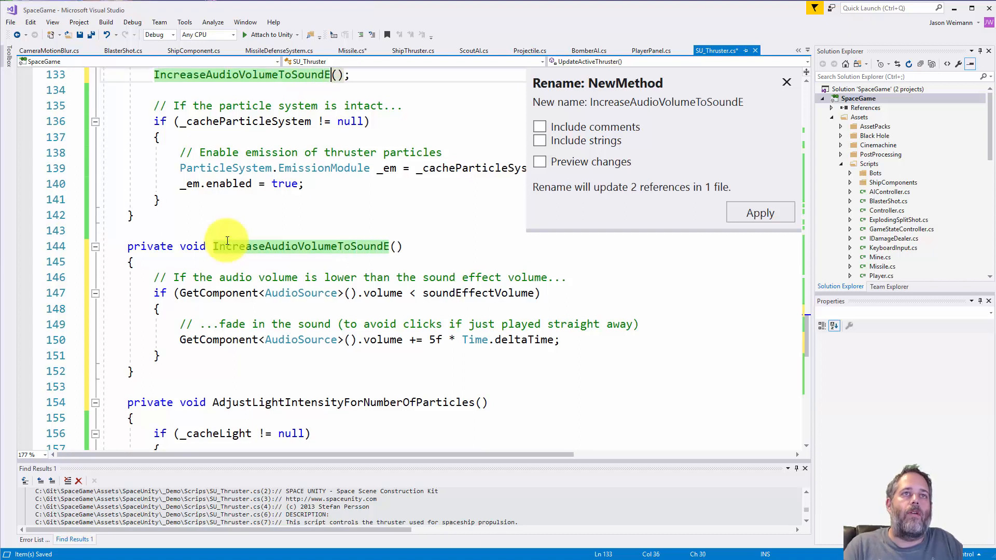
text(ffectVolume)
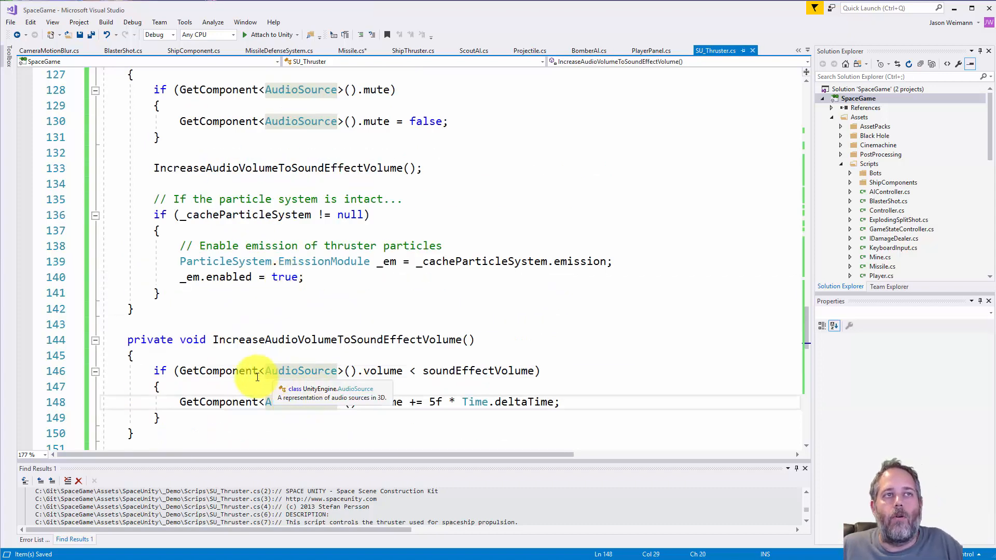
mouse_move(311, 365)
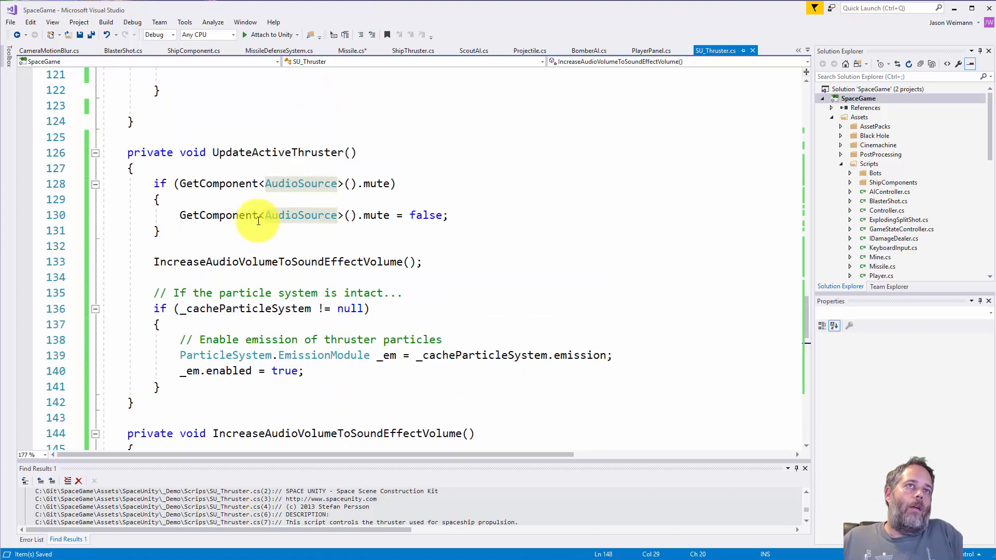
click(164, 230)
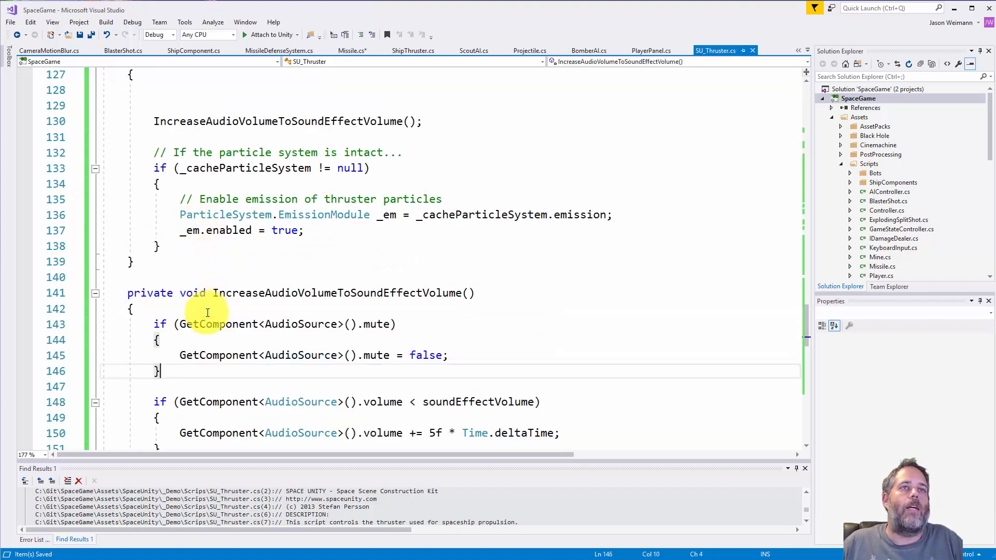
mouse_move(128, 276)
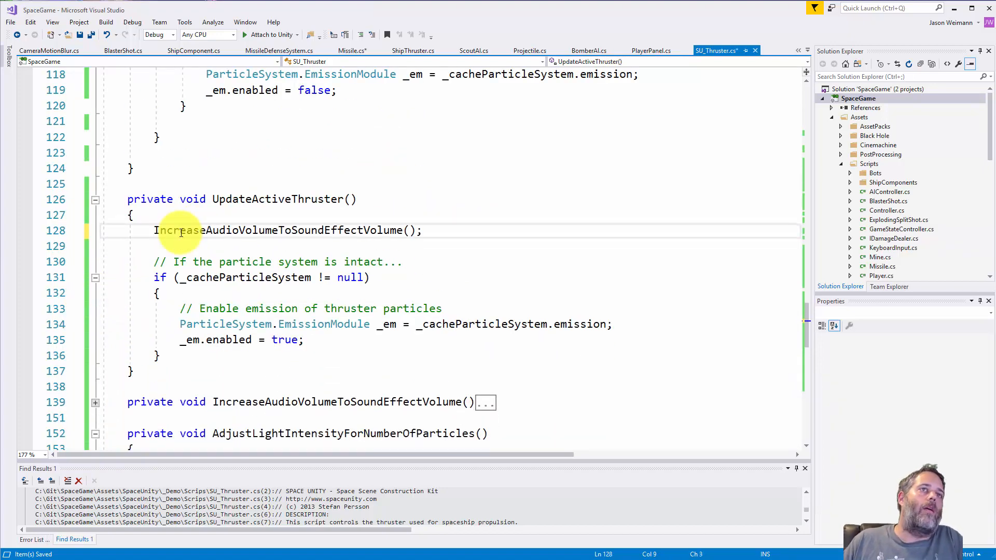
Step: Extract the particle if-block as EnableThrusterCachedParticleSystem and remove its intact-check comment
click(228, 287)
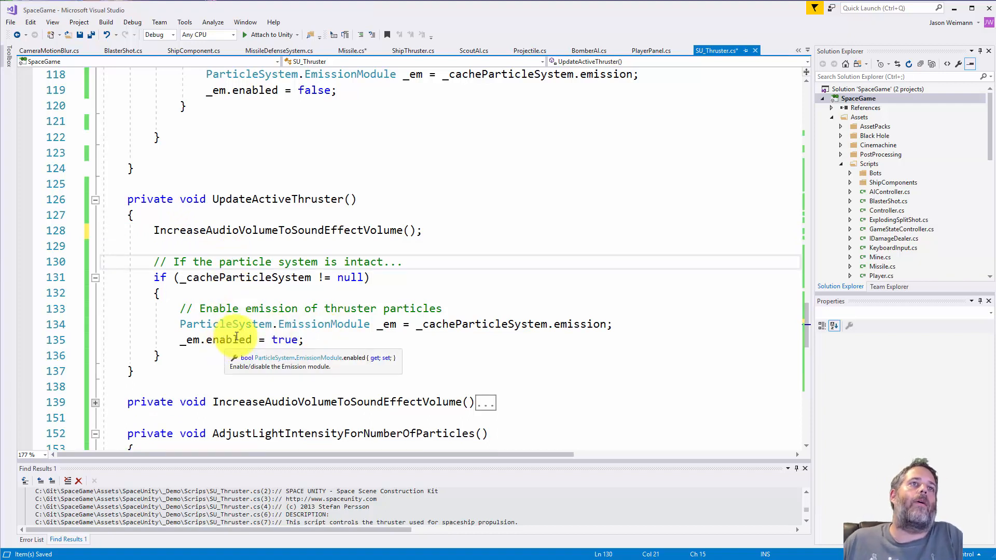
mouse_move(178, 357)
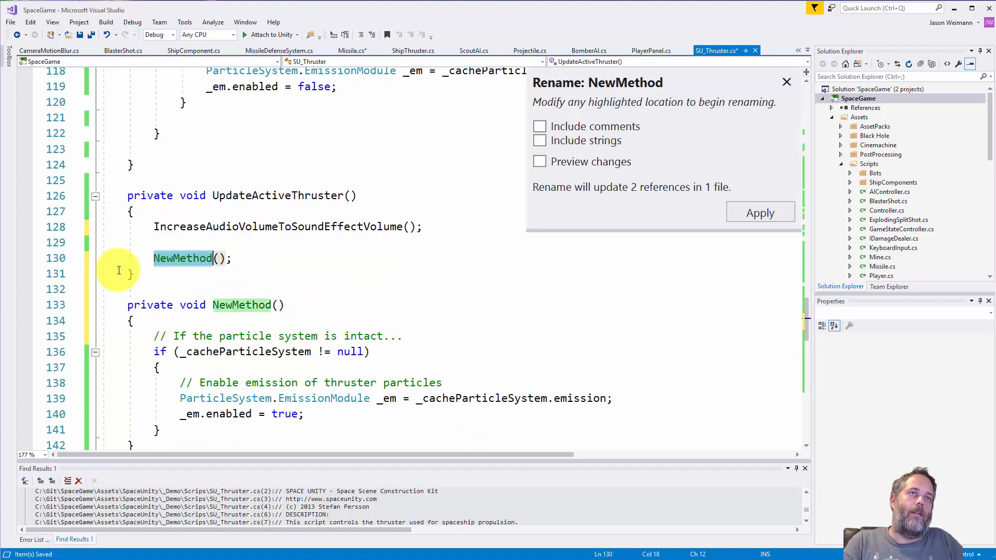
text(EnableParticleS();)
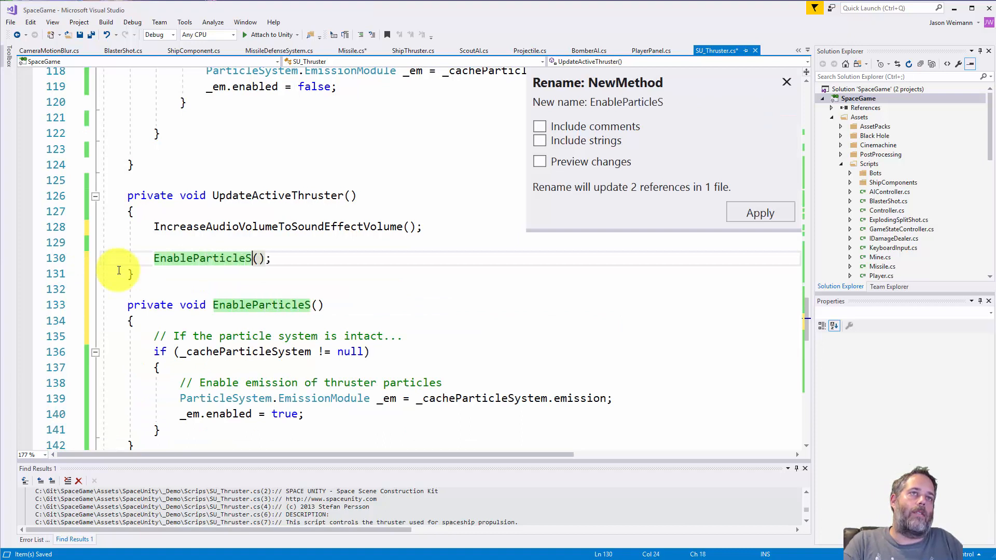
text(ystem)
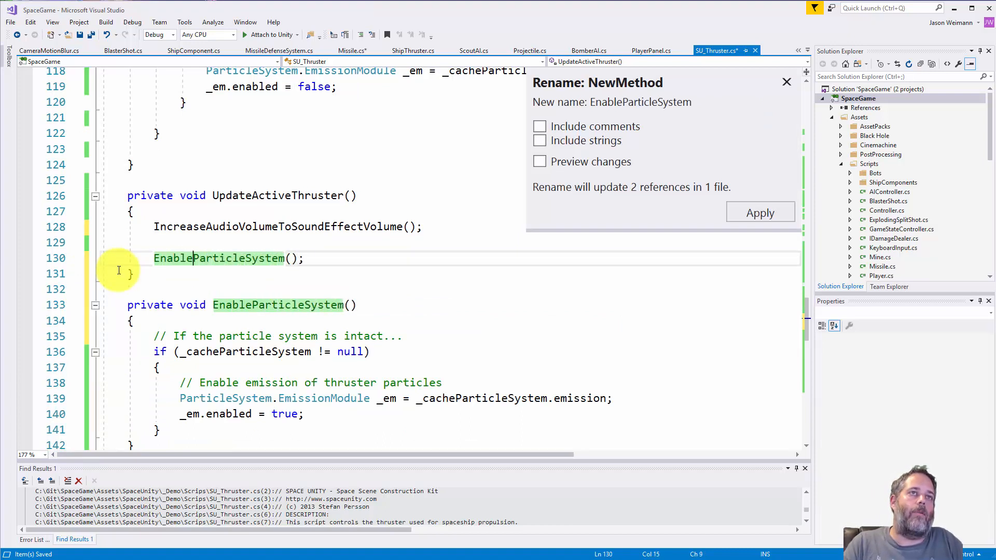
text(ThrusterCached)
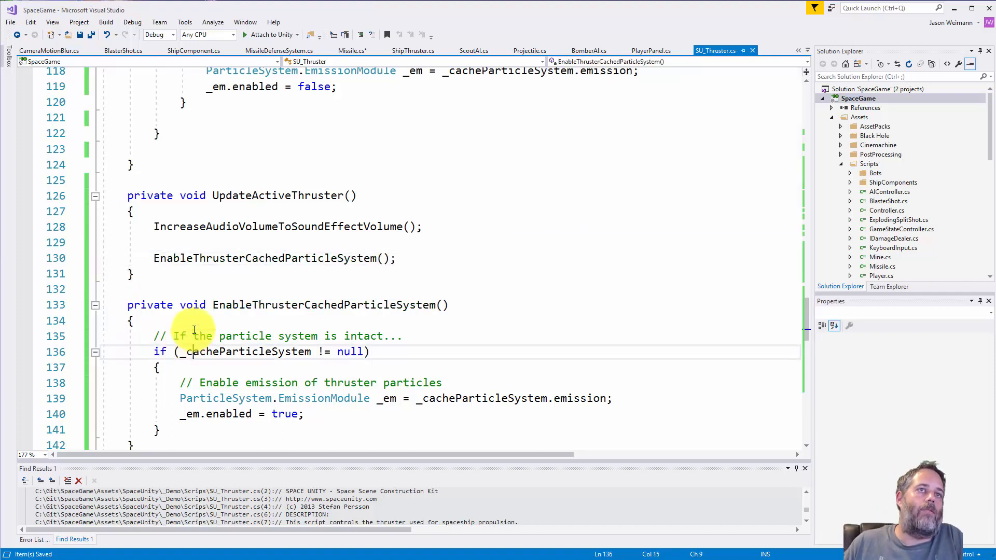
click(199, 336)
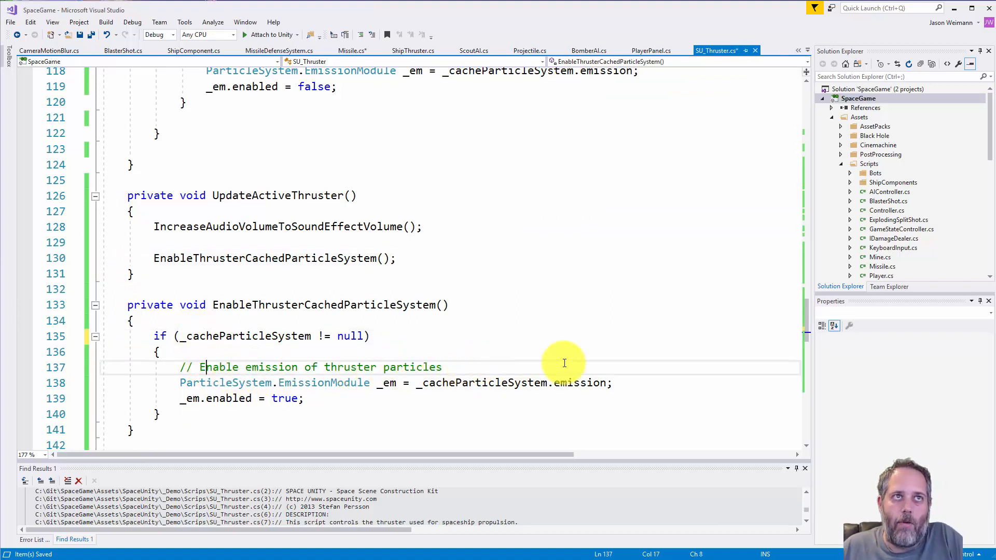
mouse_move(318, 380)
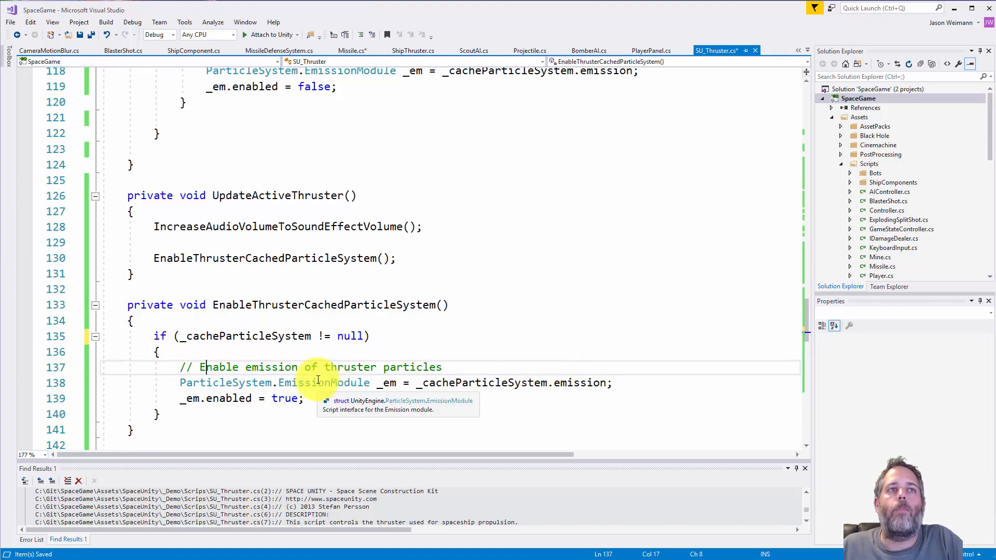
mouse_move(416, 374)
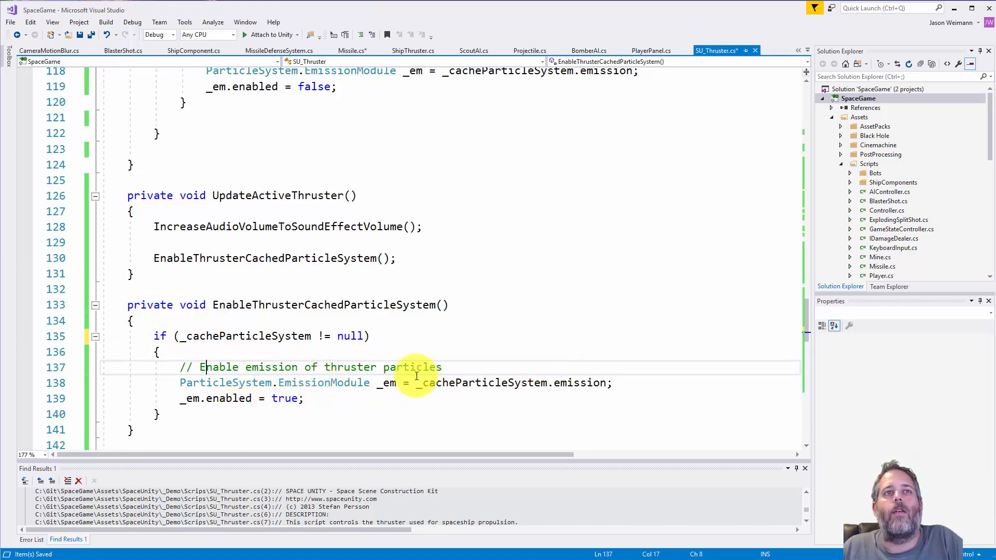
mouse_move(572, 382)
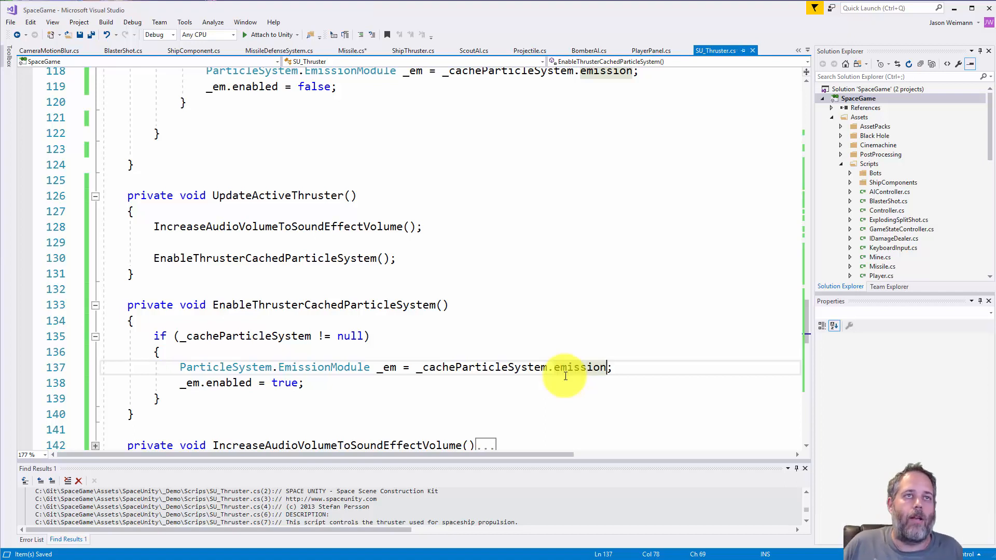
mouse_move(539, 334)
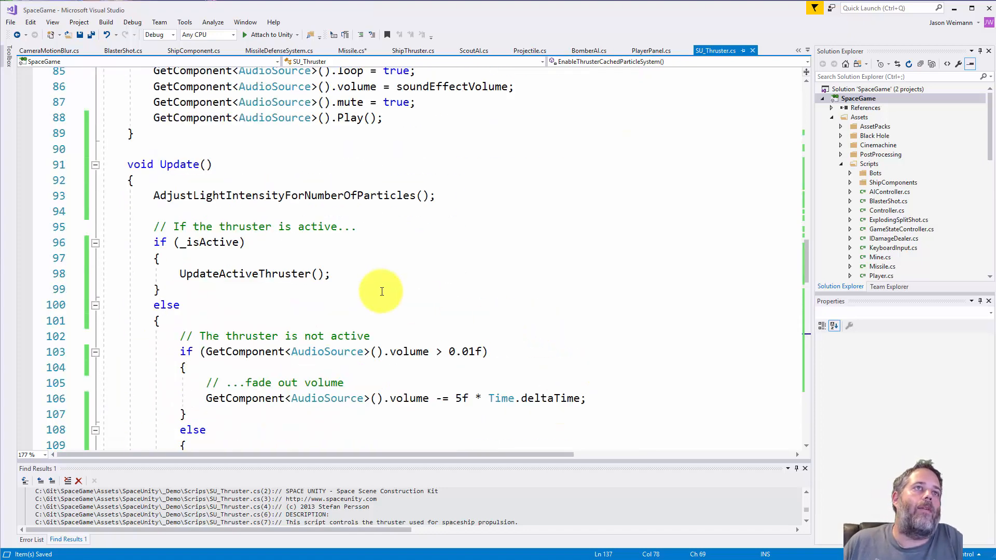
mouse_move(255, 195)
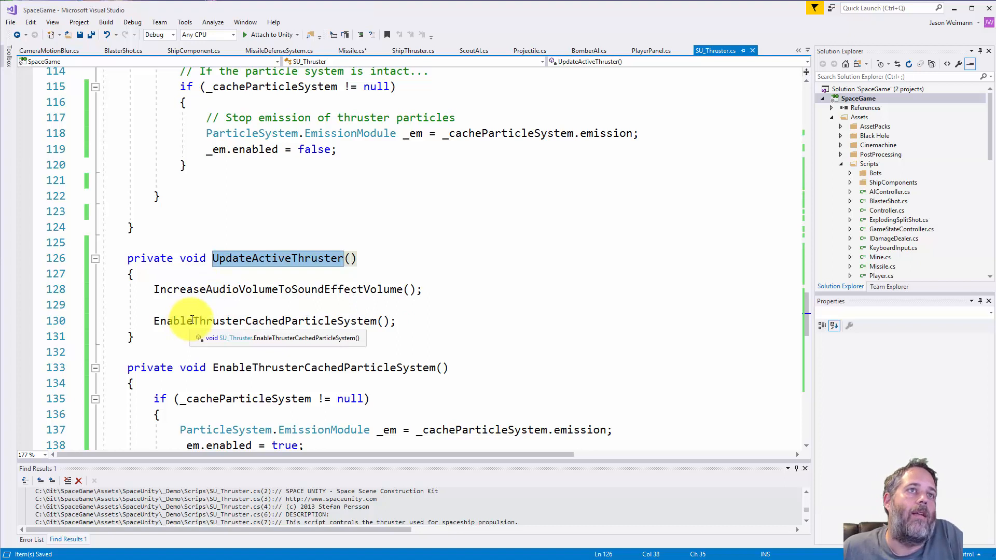
mouse_move(416, 328)
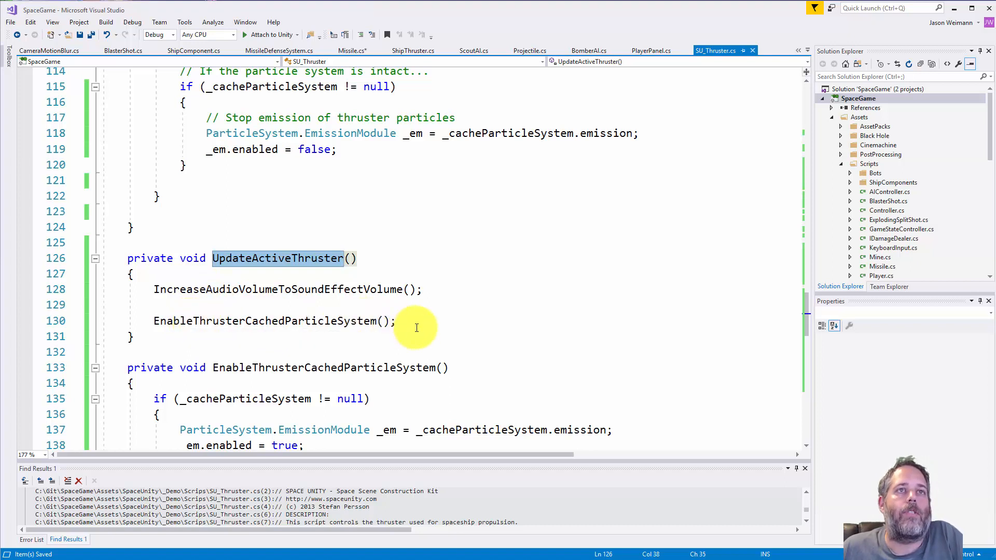
Step: Inline UpdateActiveThruster so Update's if block calls the audio and particle methods directly
click(399, 322)
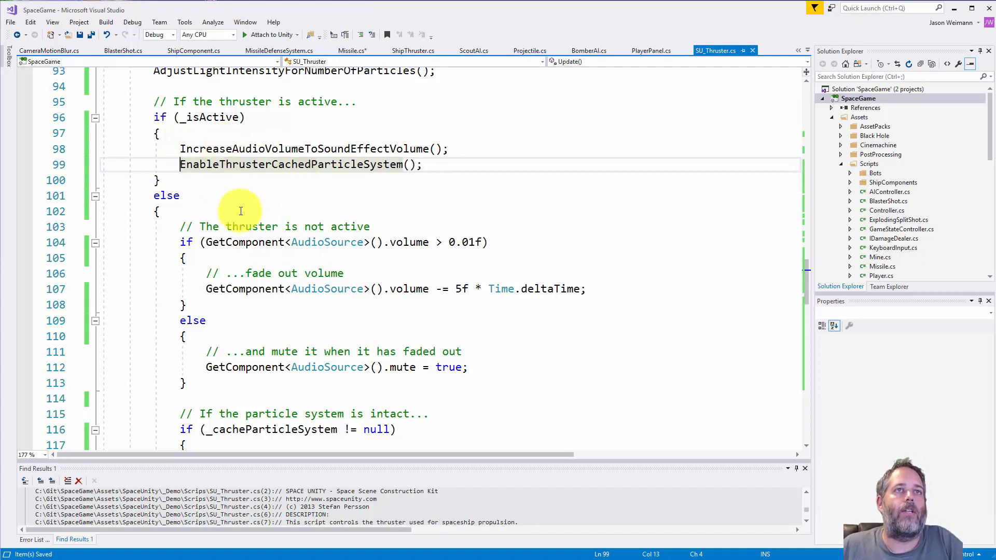
scroll(down, 3)
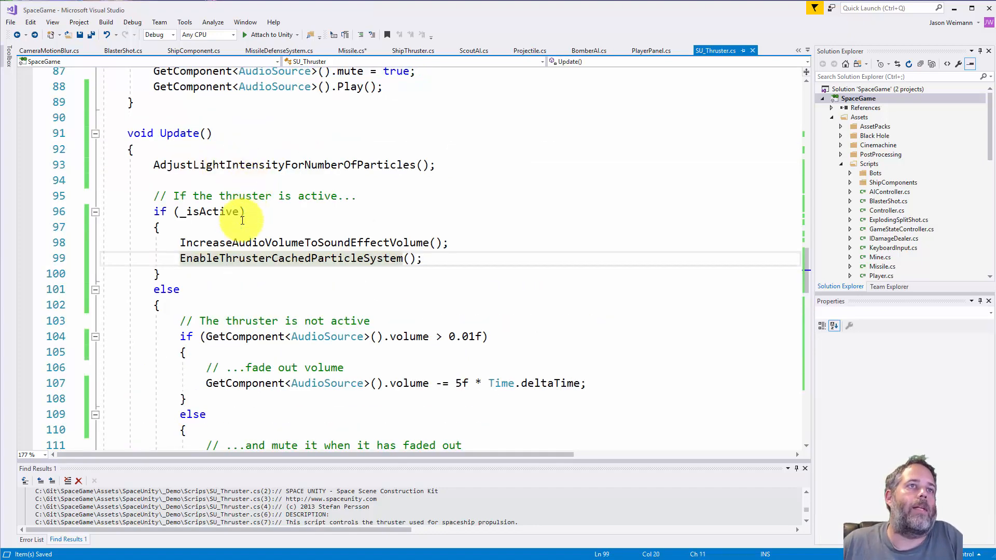
scroll(down, 3)
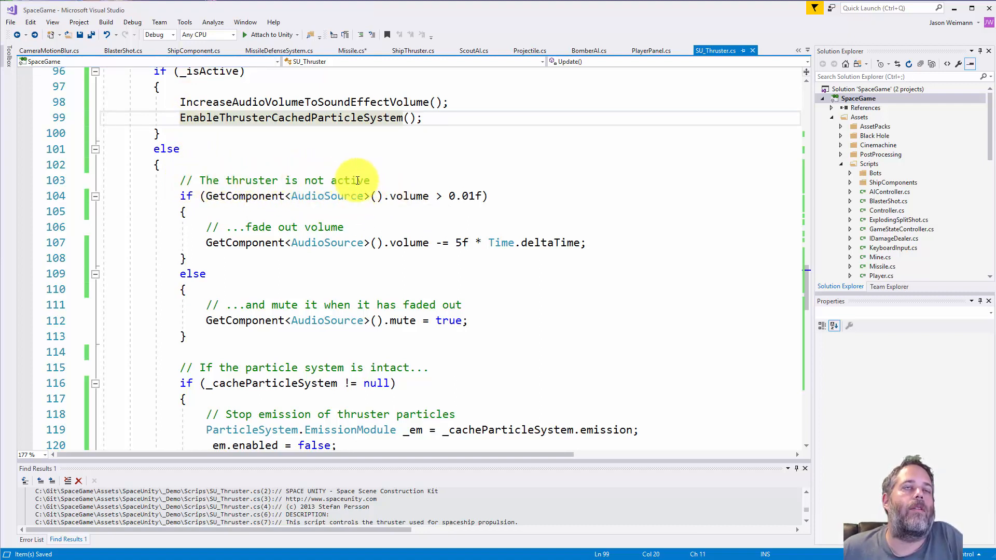
mouse_move(187, 196)
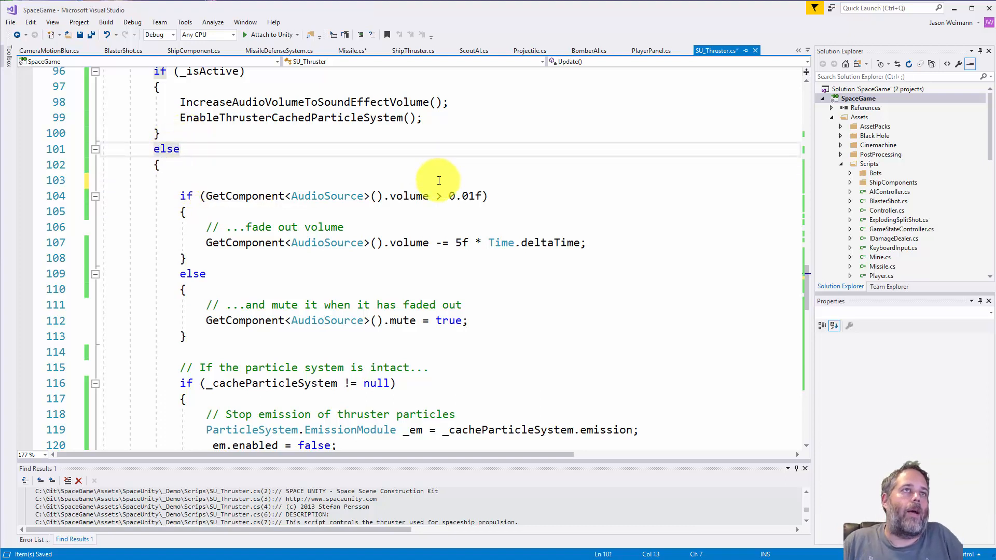
Step: Delete the '// The thruster is not active' comment and the blank line above the volume check
text(// The thruster is not active)
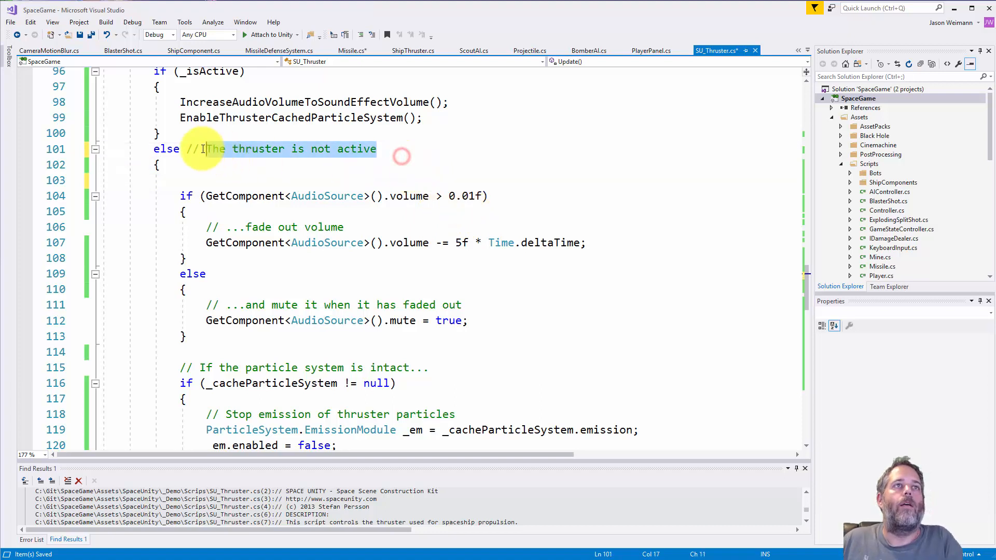
key(Delete)
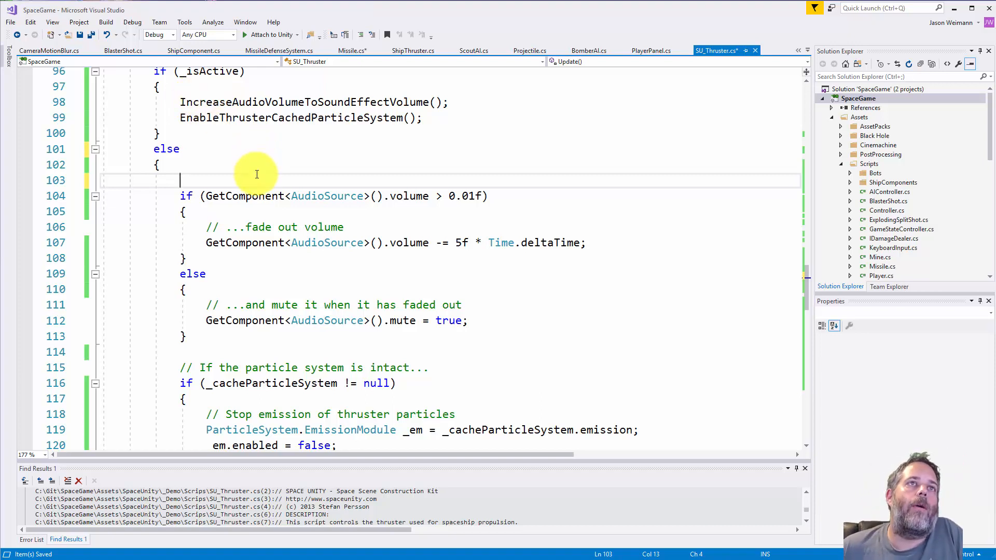
key(Backspace)
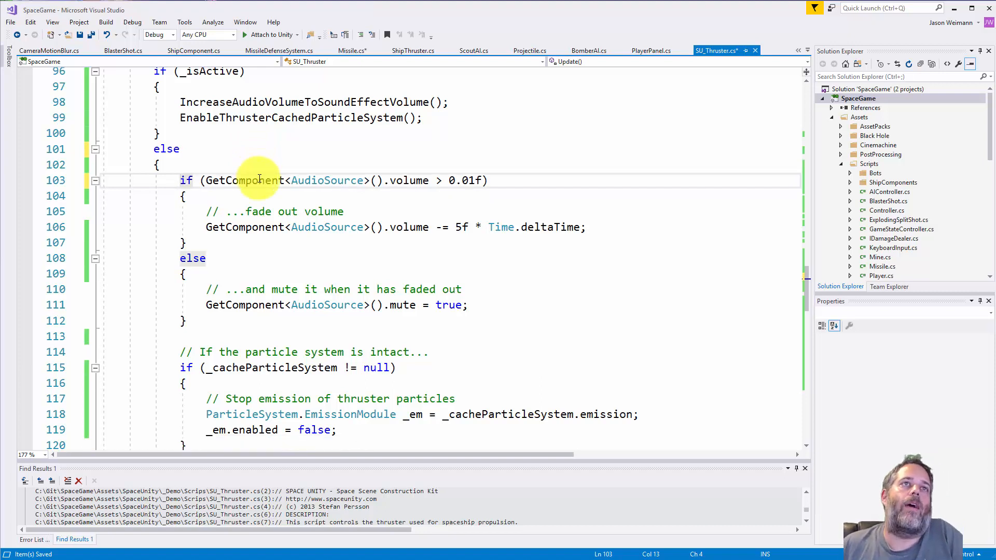
mouse_move(328, 227)
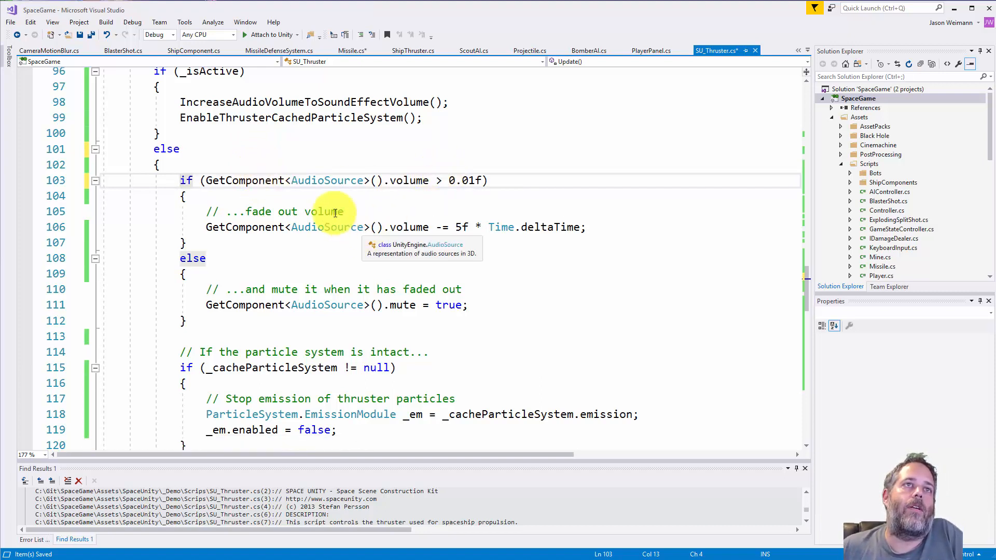
mouse_move(201, 305)
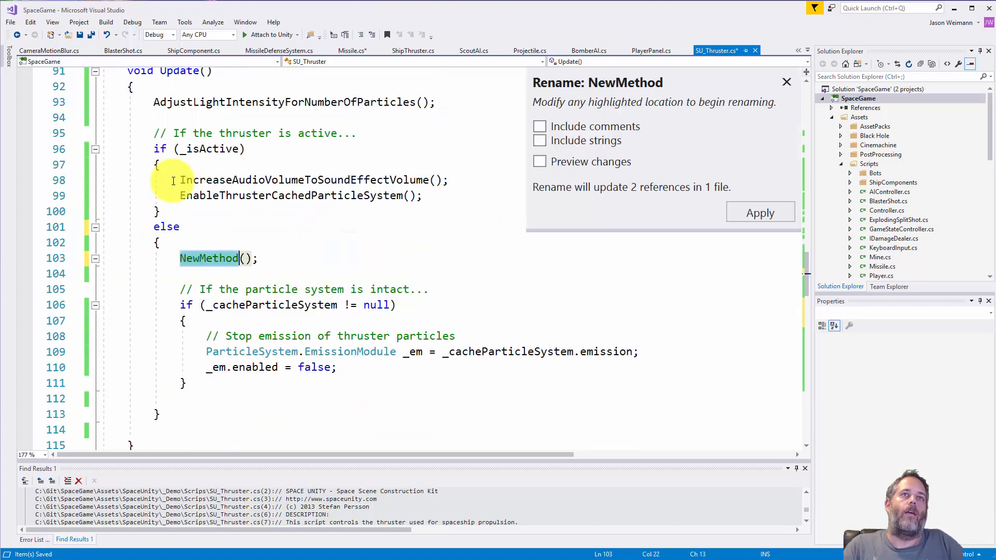
Step: Name the extracted fade-out method ReduceVolumePerFrameUntilMute and apply the rename
text(ReduceVo)
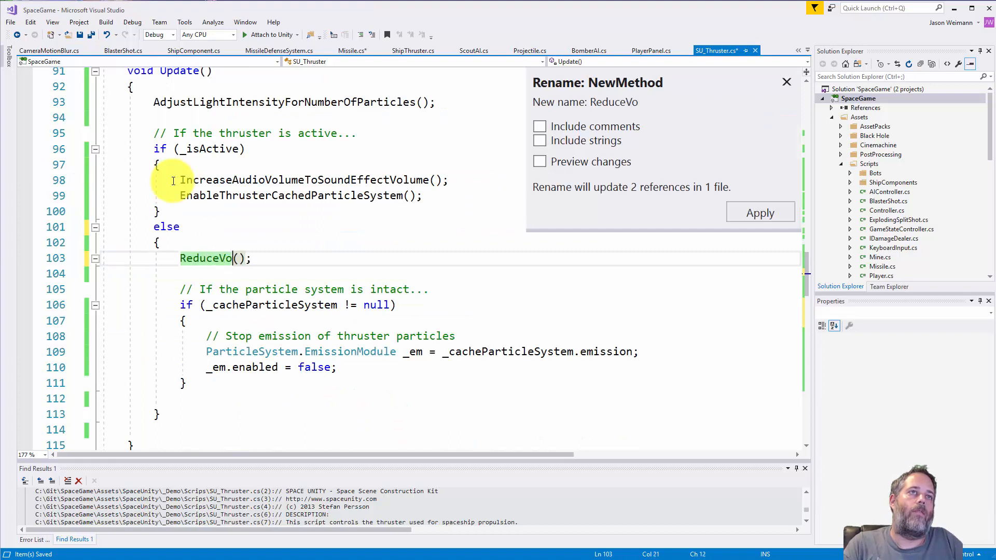
text(lume)
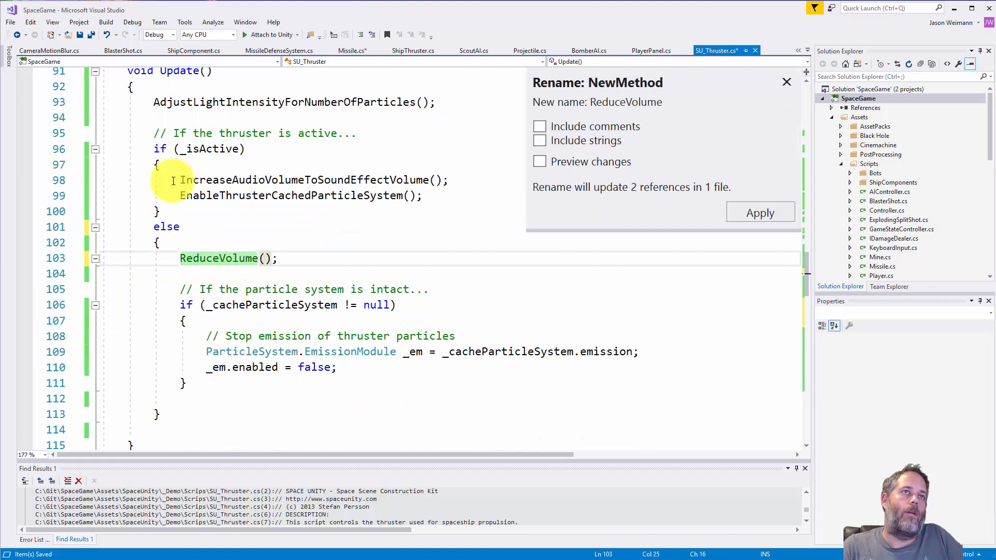
text(U)
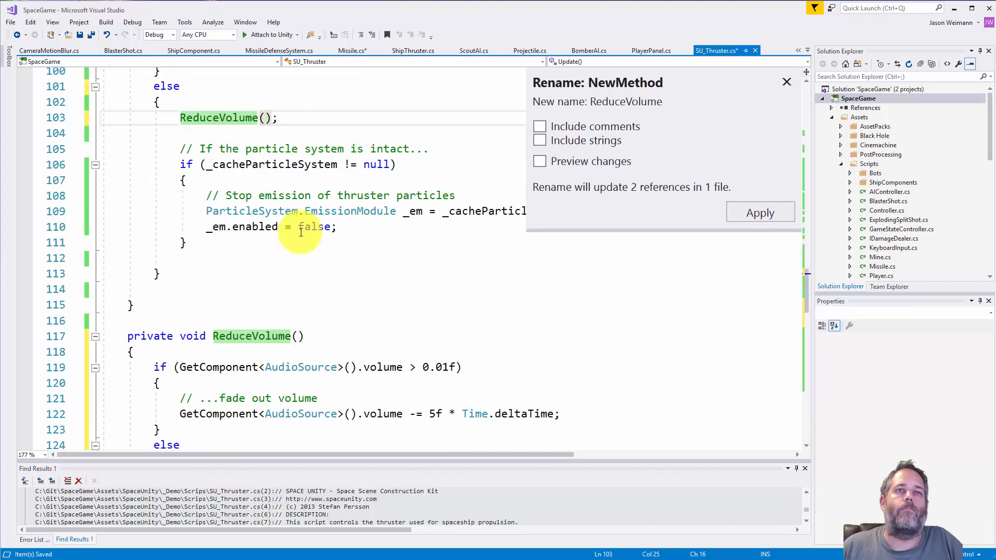
mouse_move(311, 226)
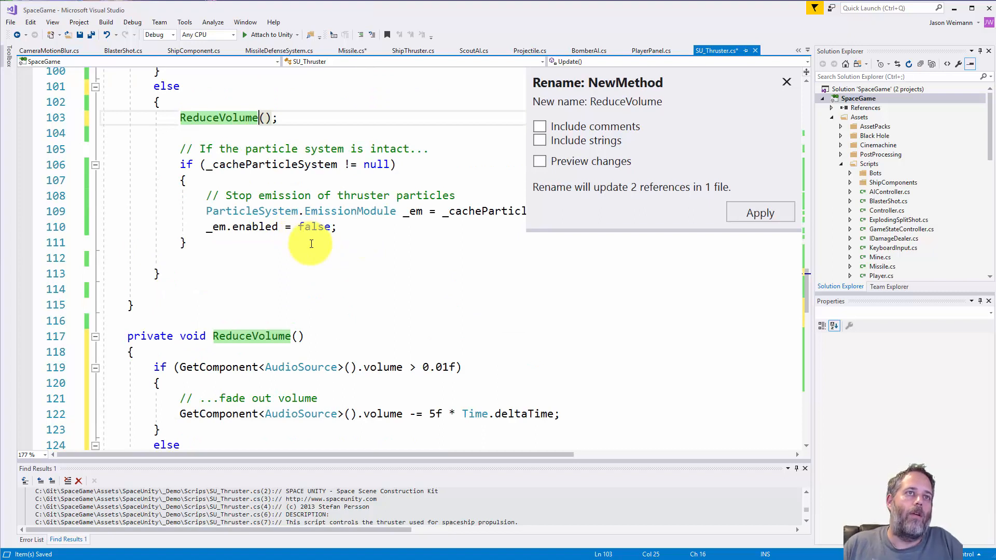
text(PerFrame)
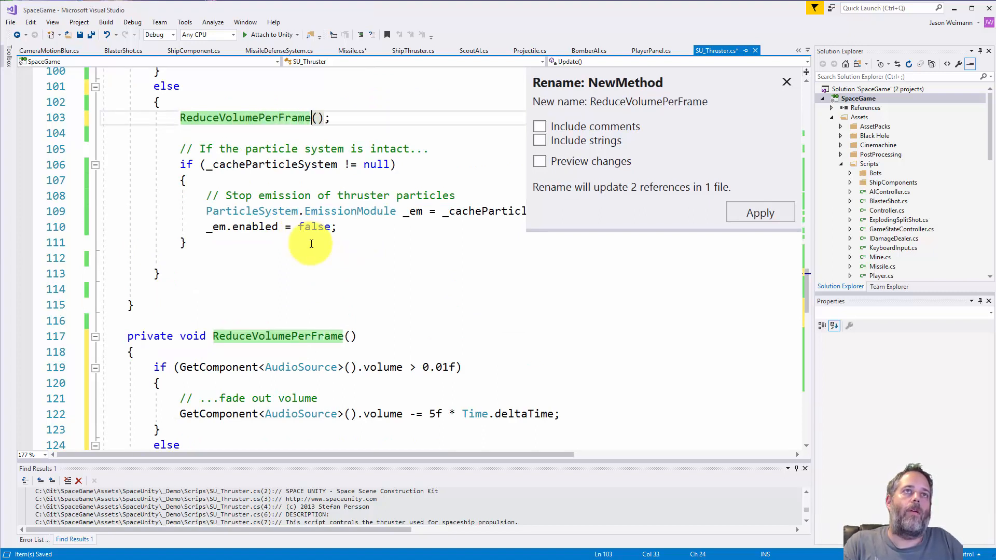
text(UntilMute)
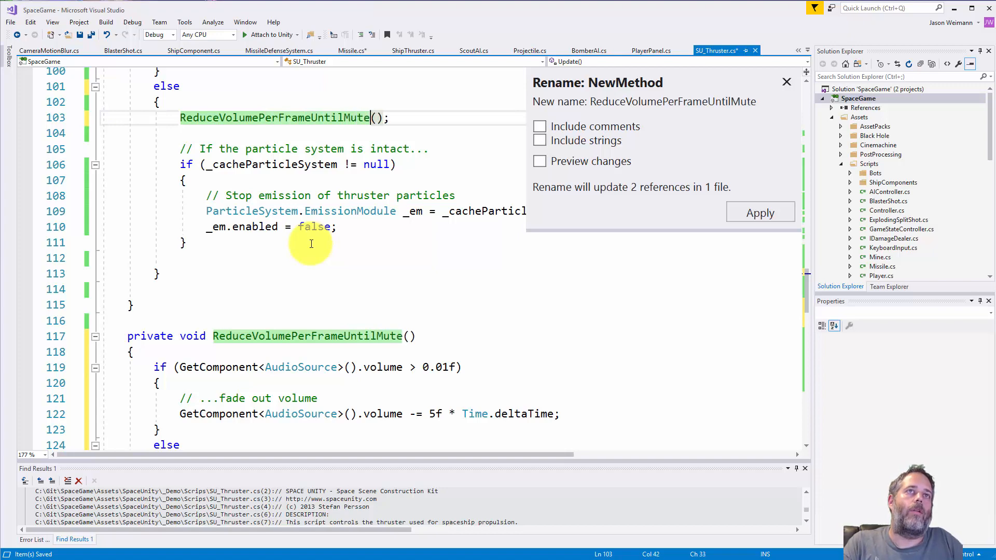
click(760, 211)
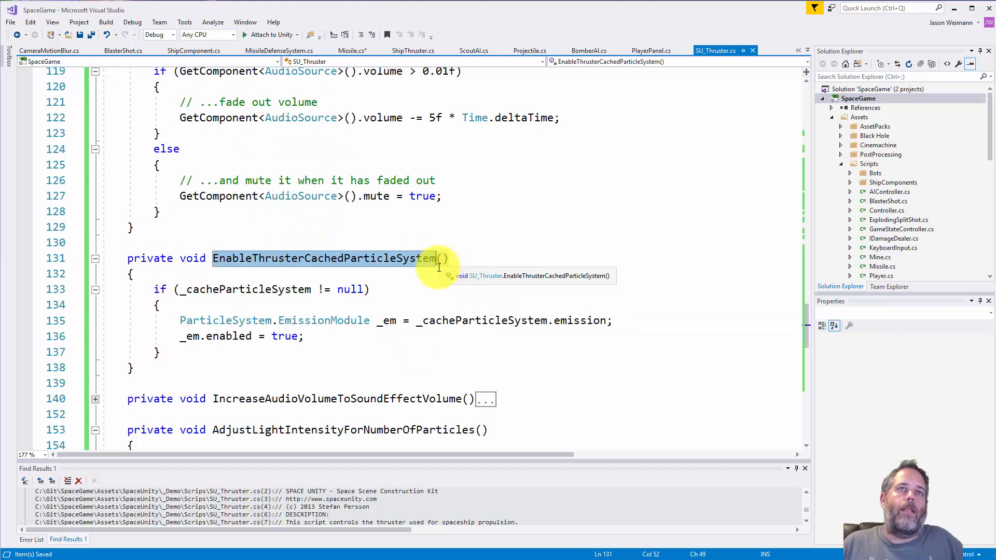
Step: Give the particle-system method a bool enable parameter and pass true from Update's active branch
text(bool)
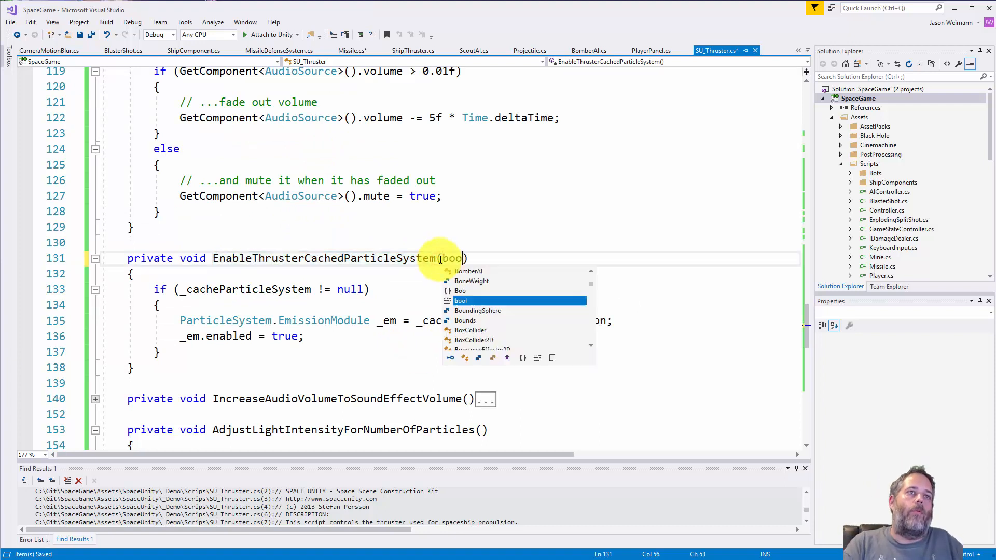
text(enable)
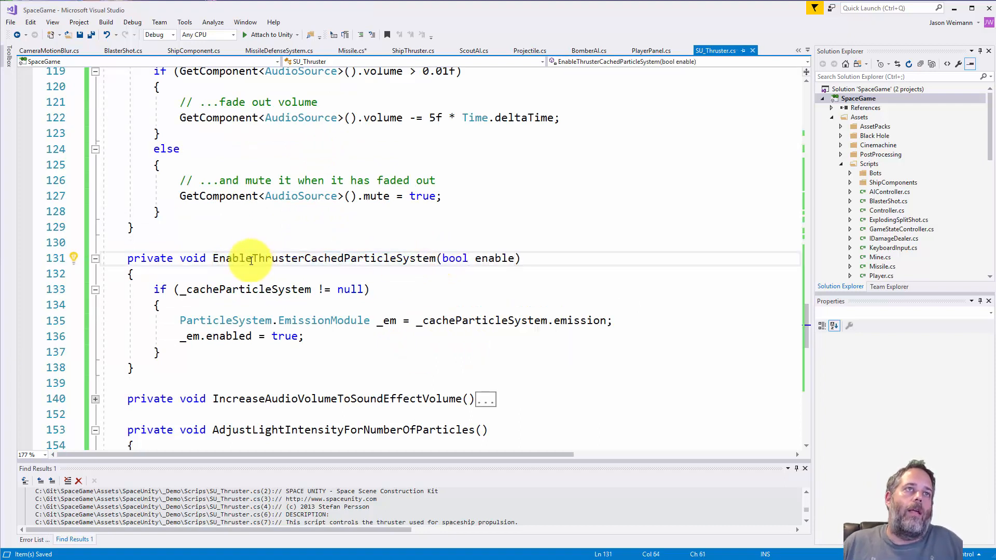
double_click(241, 258)
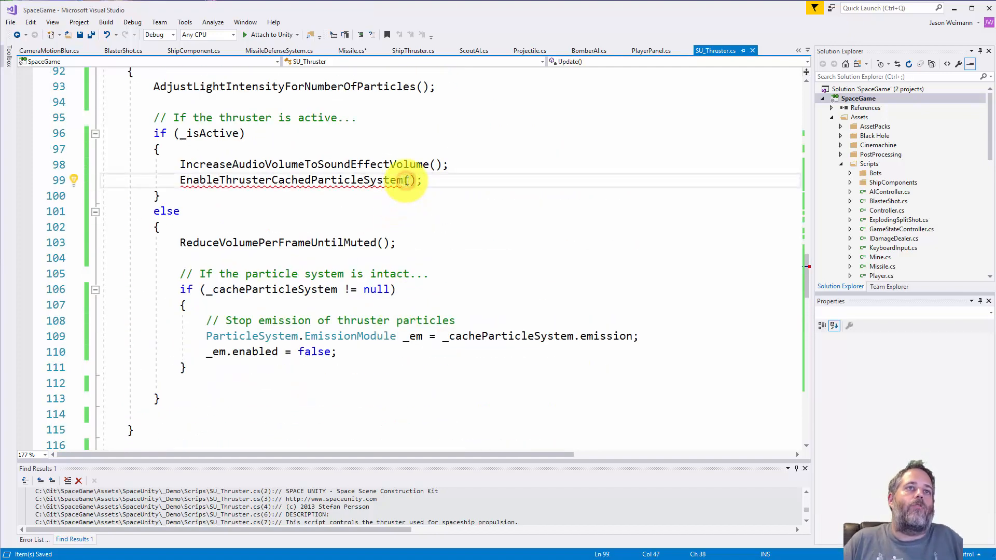
text(true)
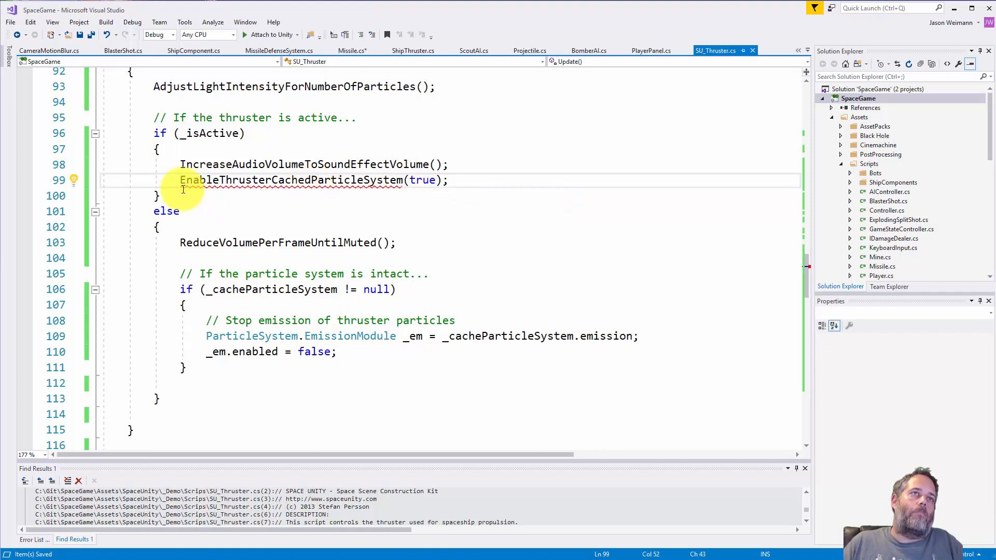
Step: Replace the else branch's emission block with a false call and rename the method to ToggleThrusterCachedParticleSystem
triple_click(312, 180)
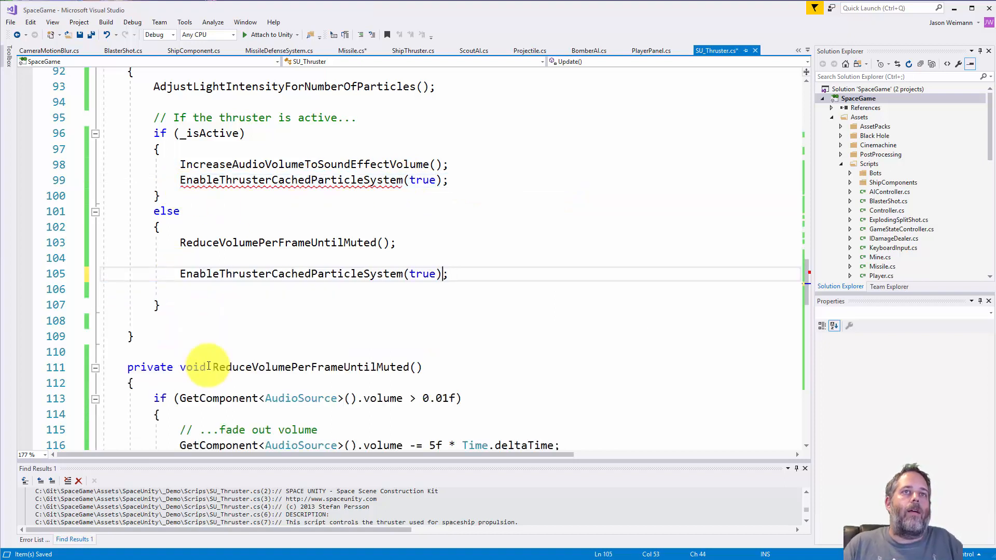
text(false)
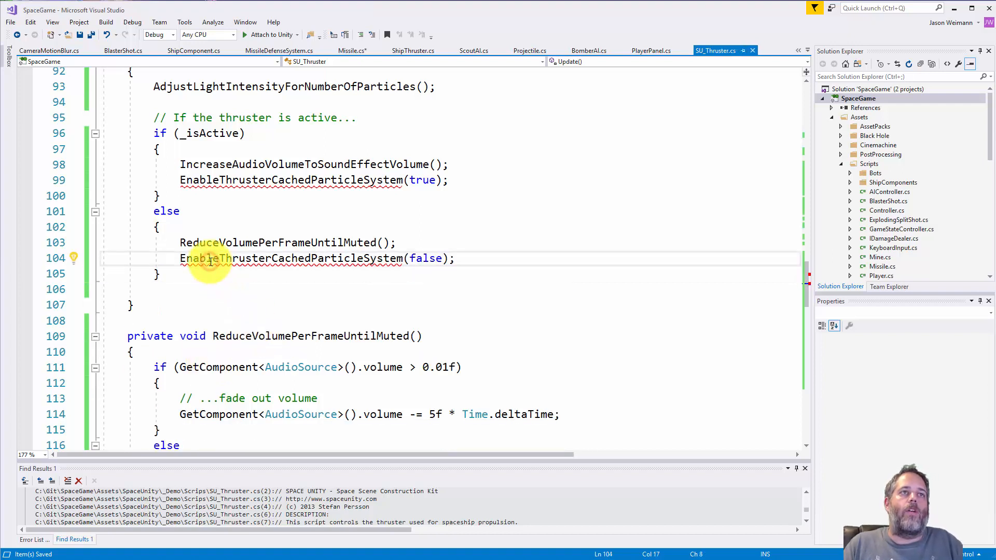
text(Togg)
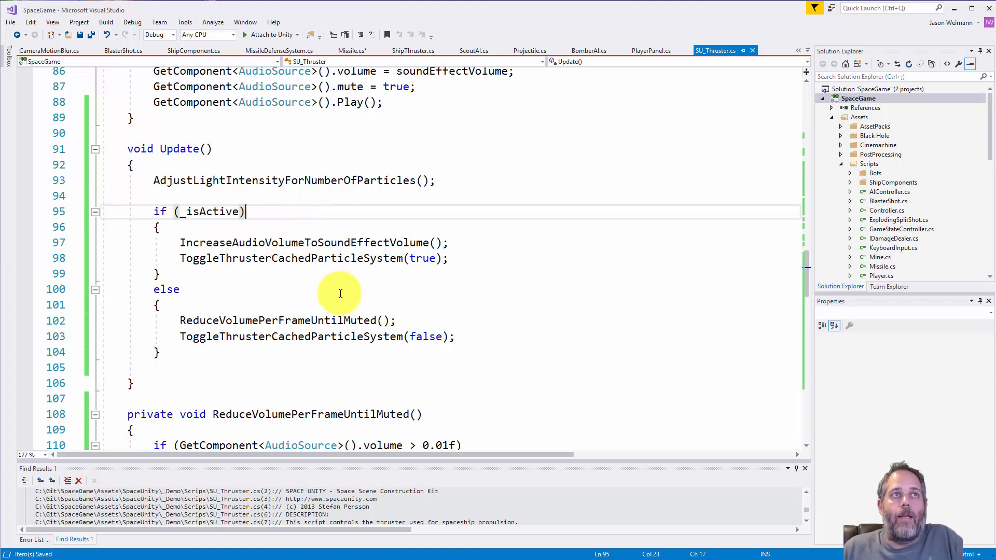
mouse_move(312, 281)
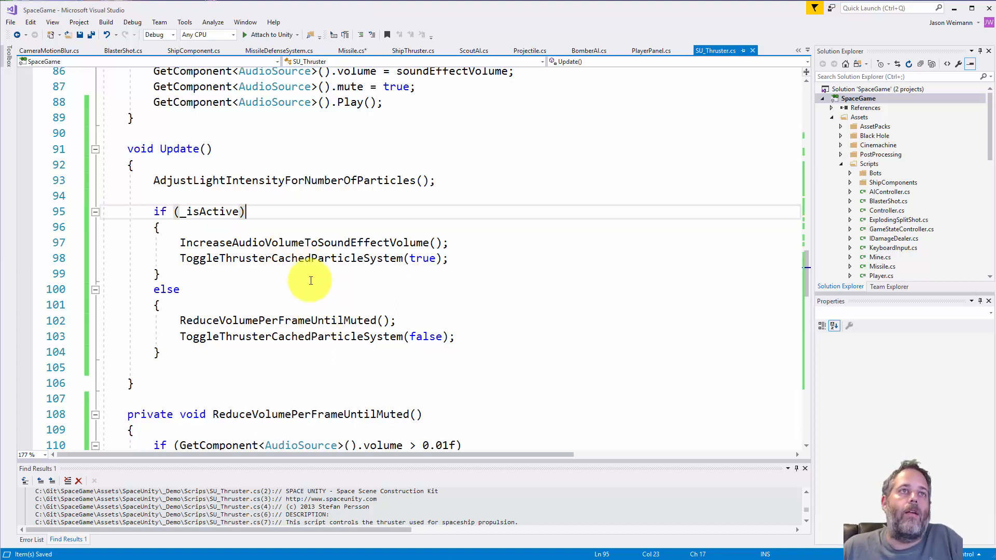
mouse_move(313, 224)
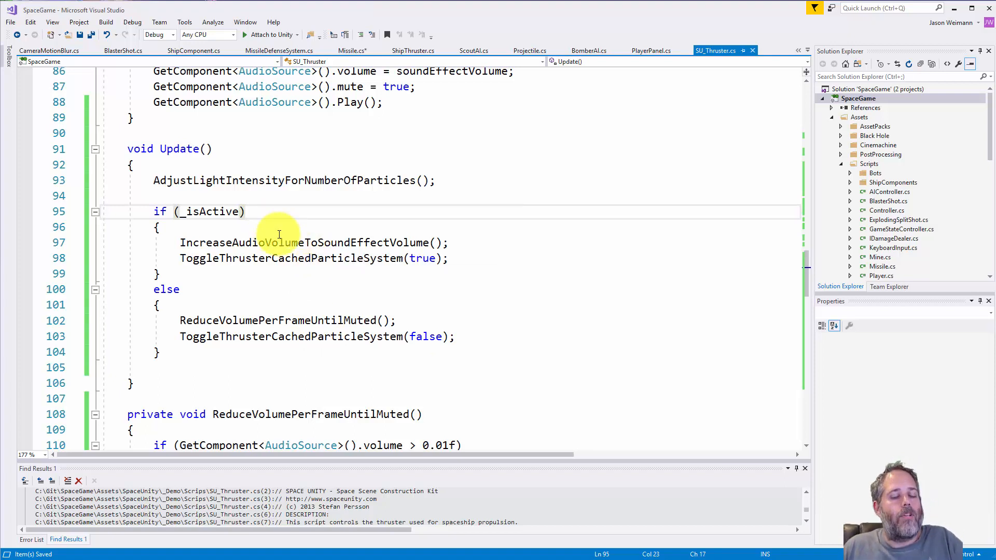
mouse_move(178, 378)
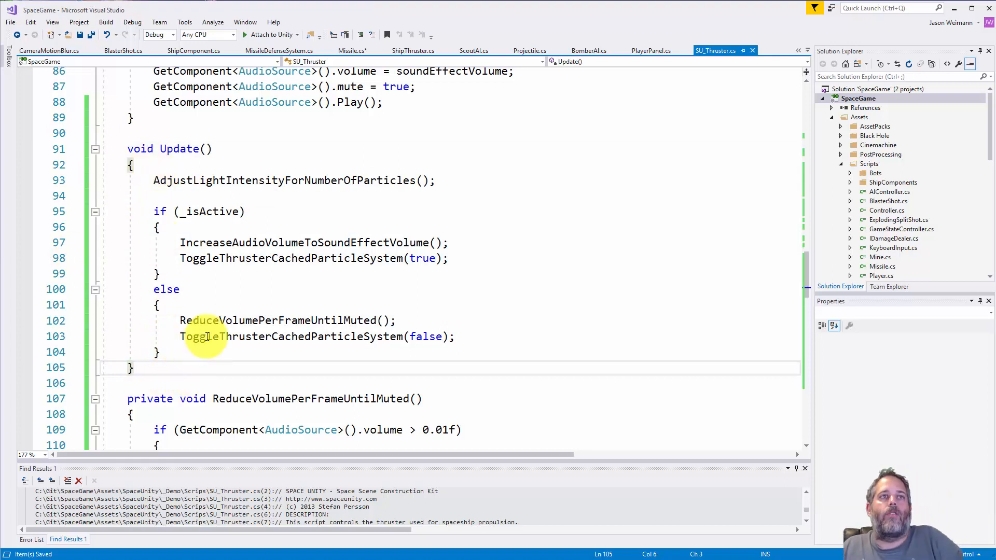
Step: Remove Update's trailing blank line and expand the collapsed IncreaseAudioVolumeToSoundEffectVolume body
click(238, 243)
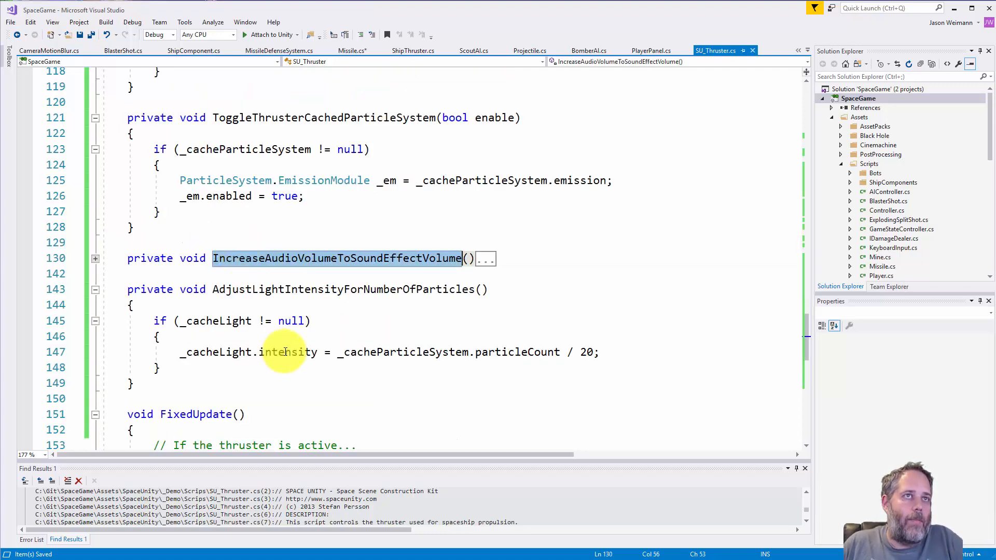
click(95, 258)
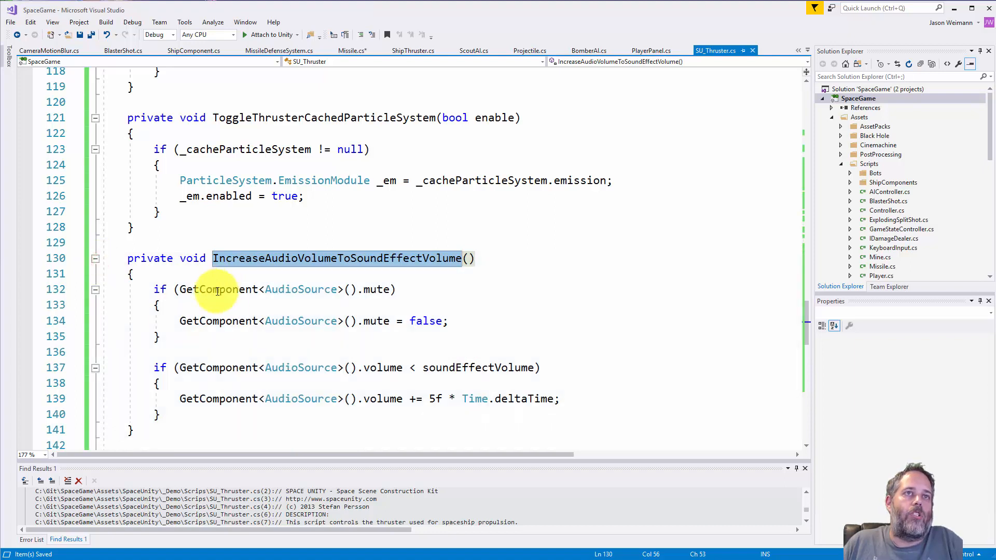